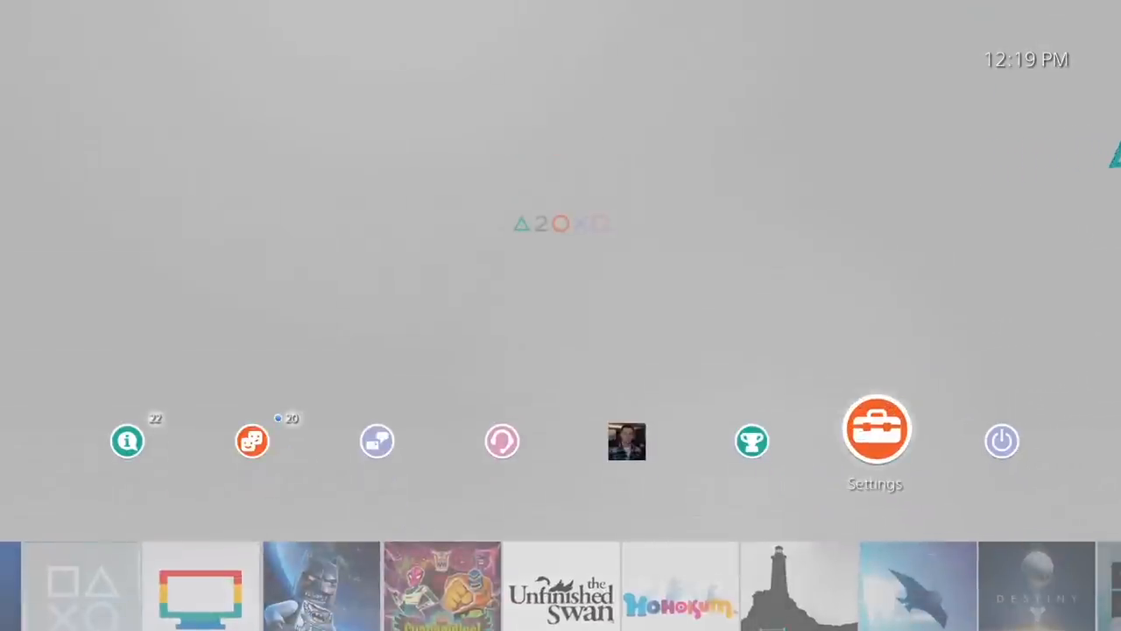
Open Settings from the home screen and scroll down toward the System entry
click(876, 429)
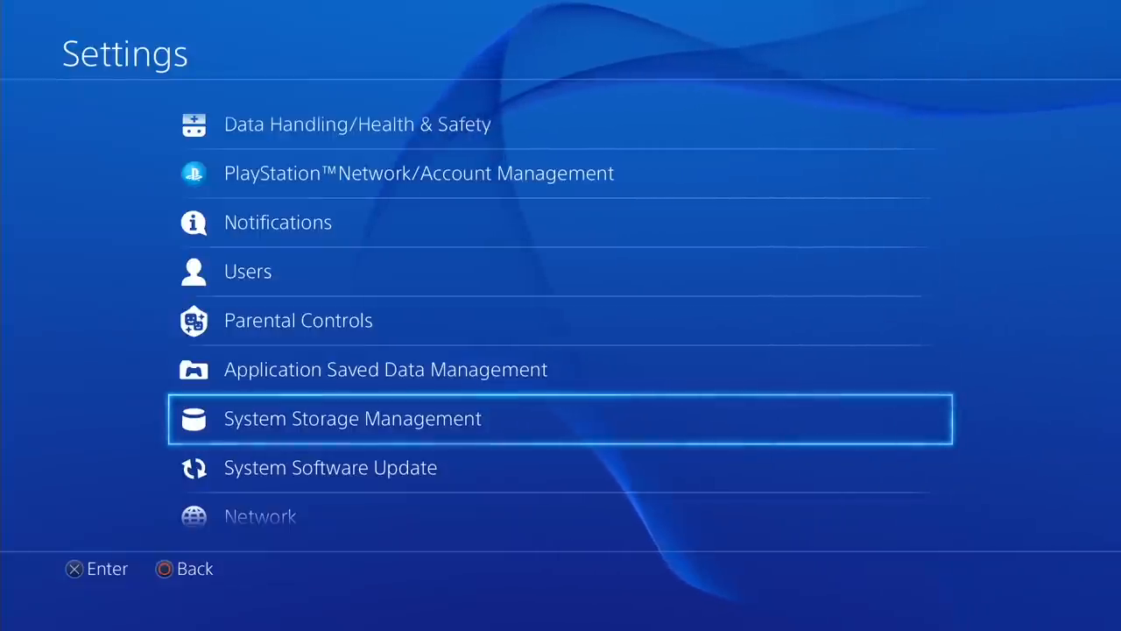
scroll(down, 3)
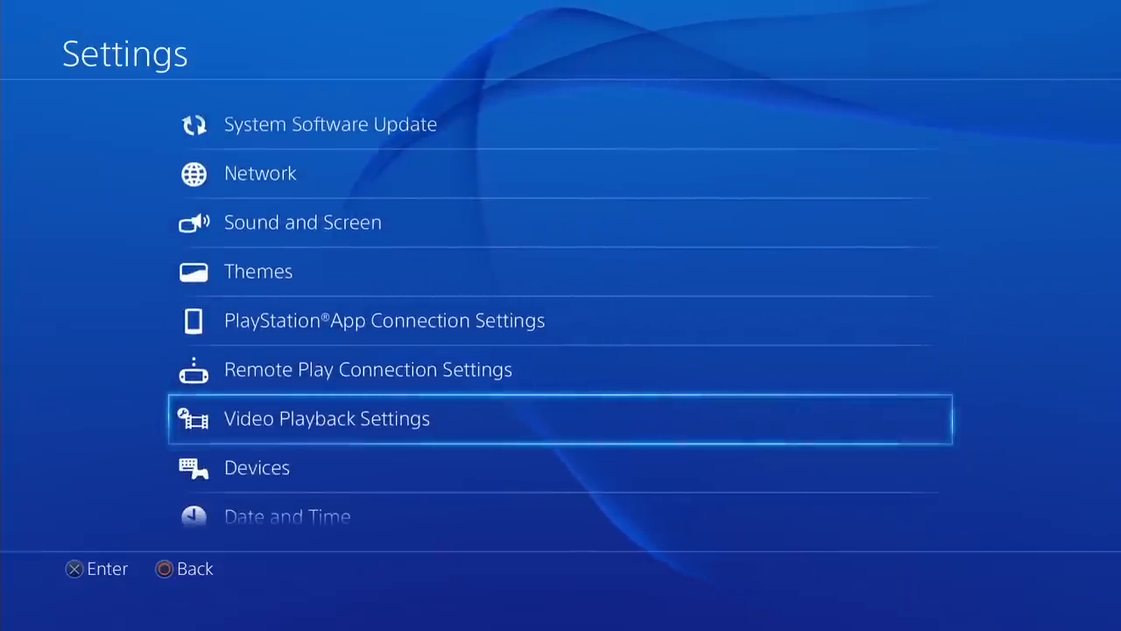
scroll(down, 3)
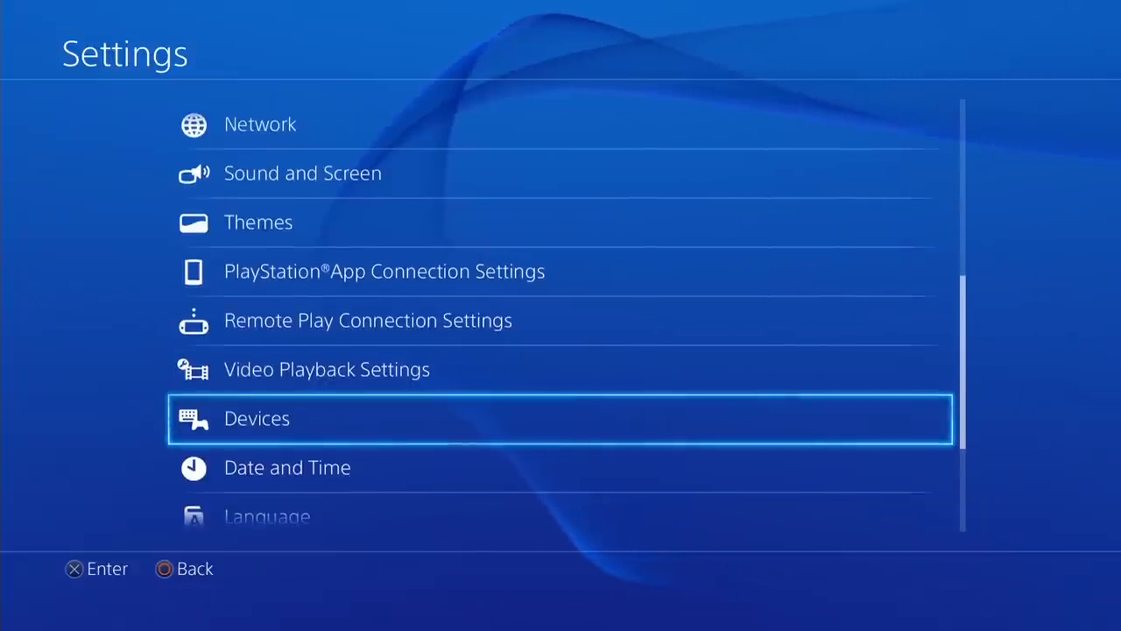
scroll(down, 3)
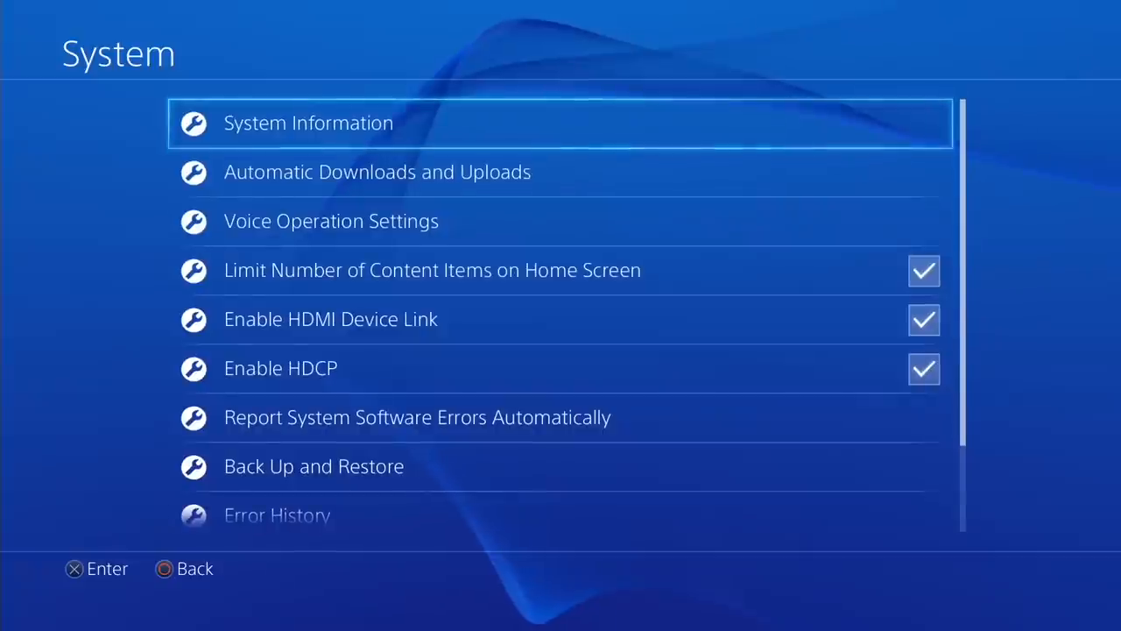
Open Back Up and Restore from the System settings list
scroll(down, 3)
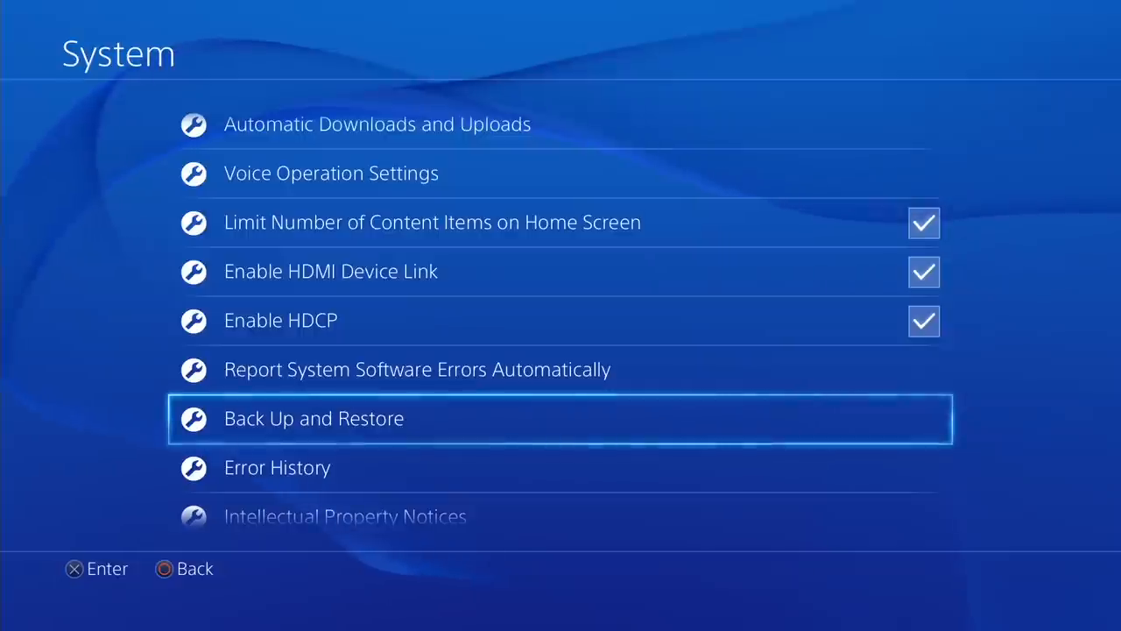
key(Up)
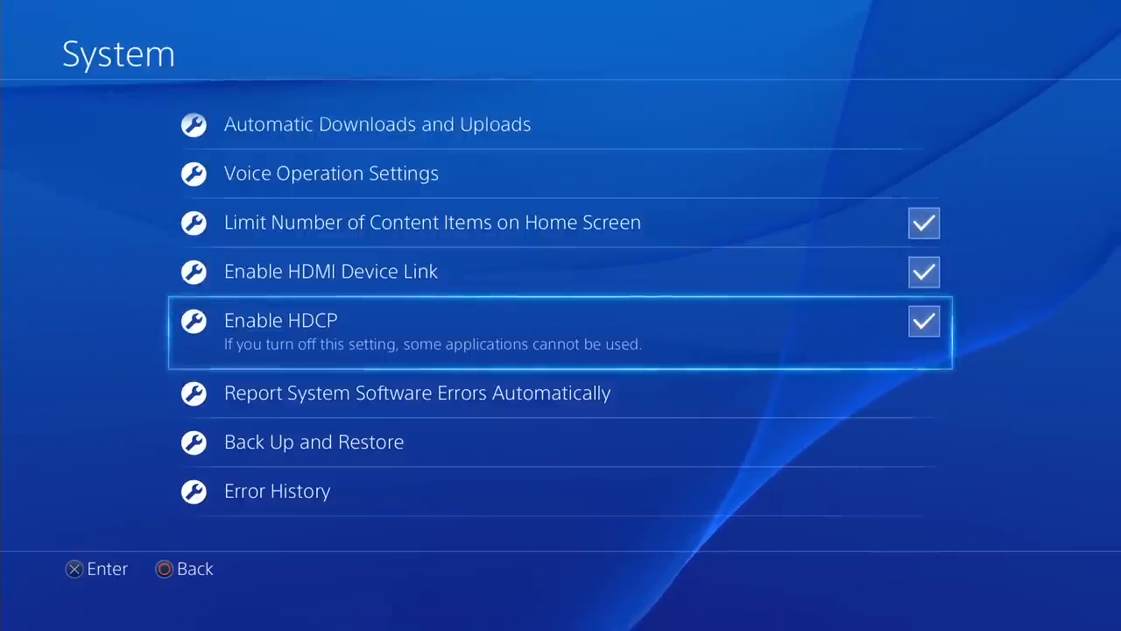
key(down)
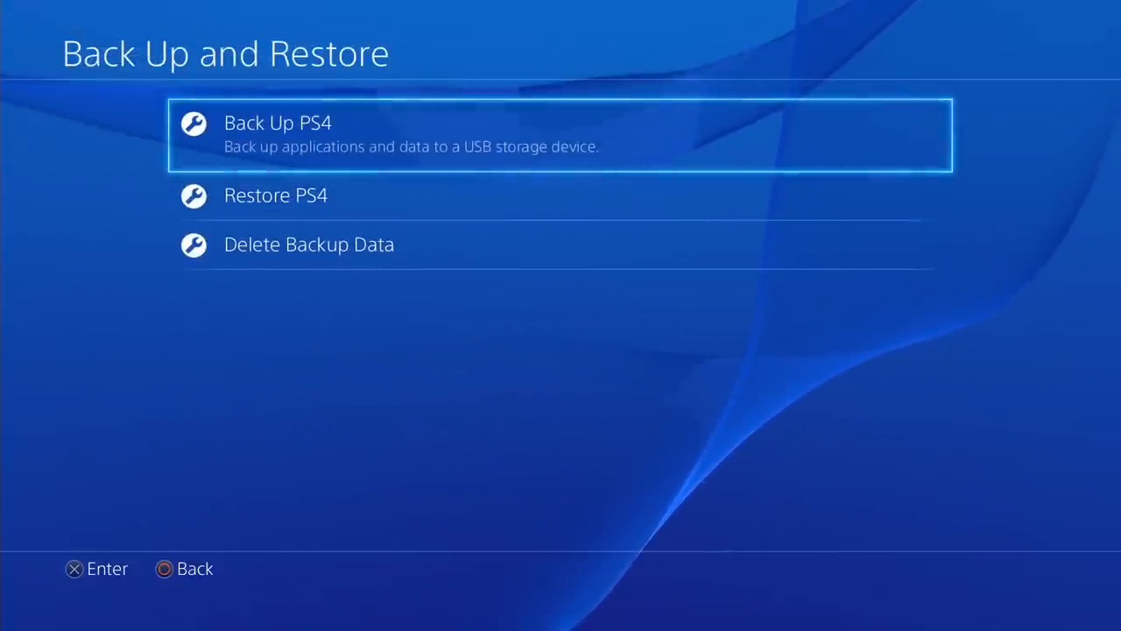
Start Back Up PS4 and accept the trophy and saved-data notices, keeping Applications checked
click(560, 133)
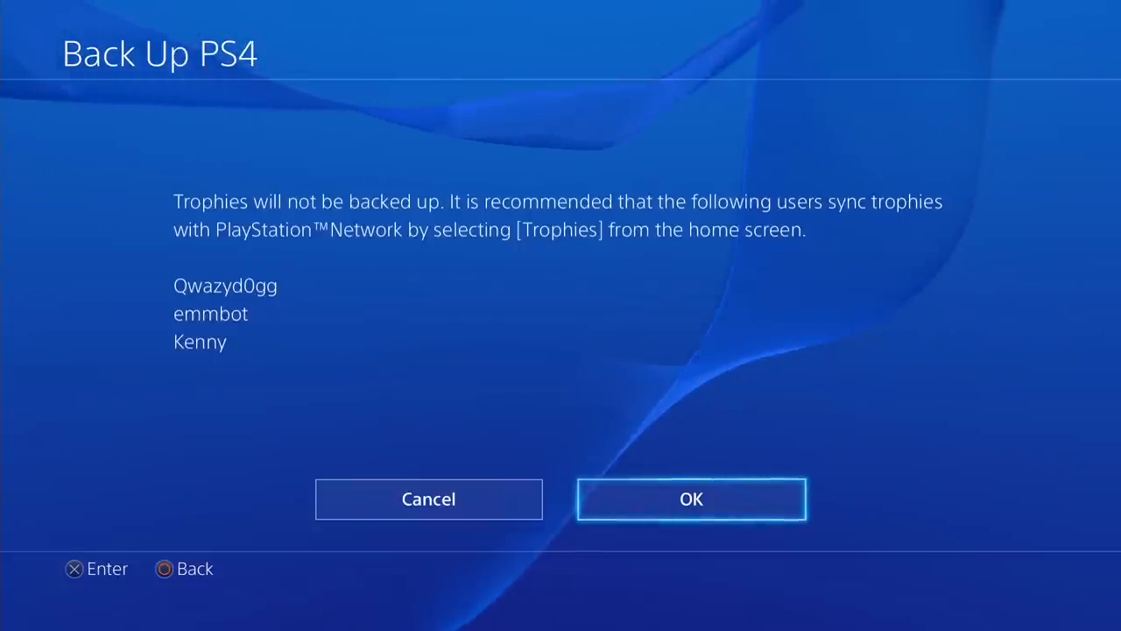
click(691, 498)
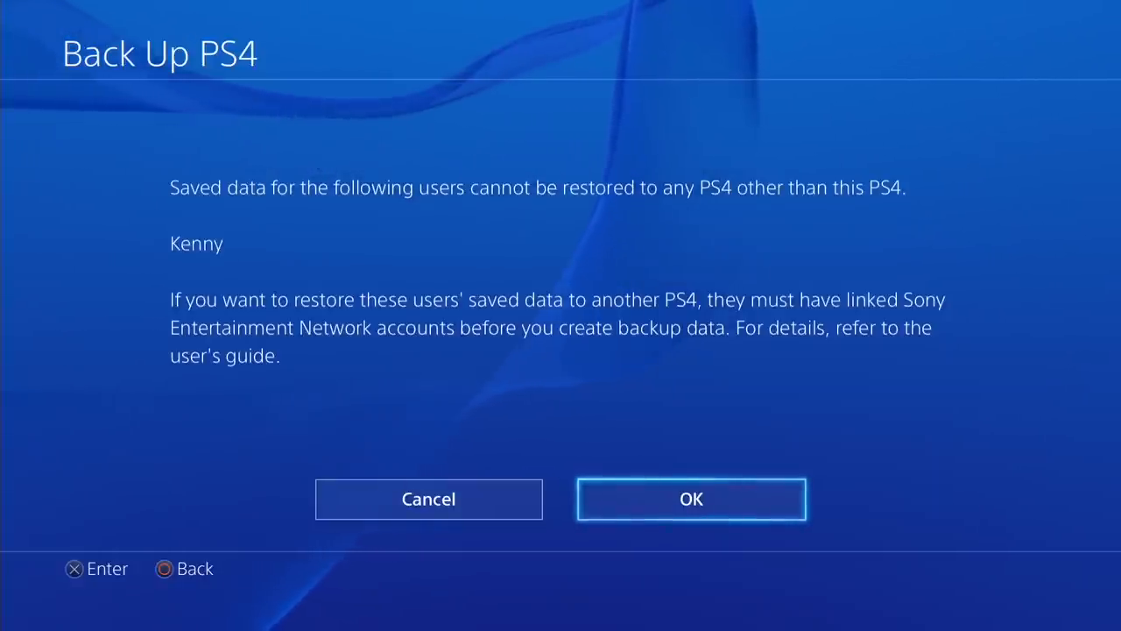
click(691, 497)
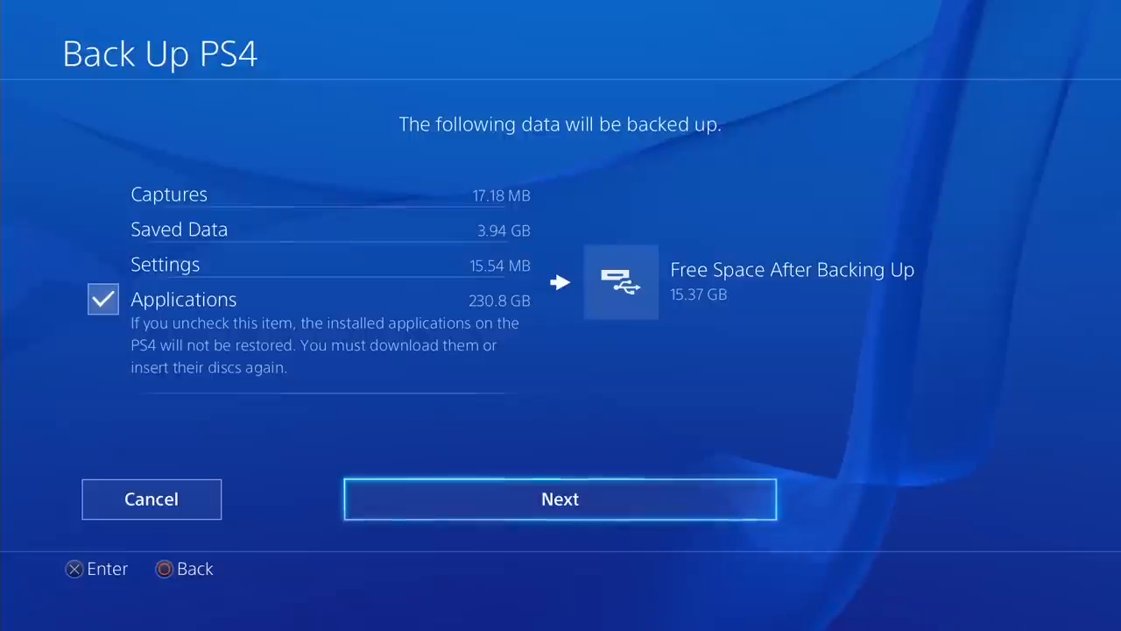
Confirm the backup summary and begin the 234.6 GB backup to the USB drive
click(561, 497)
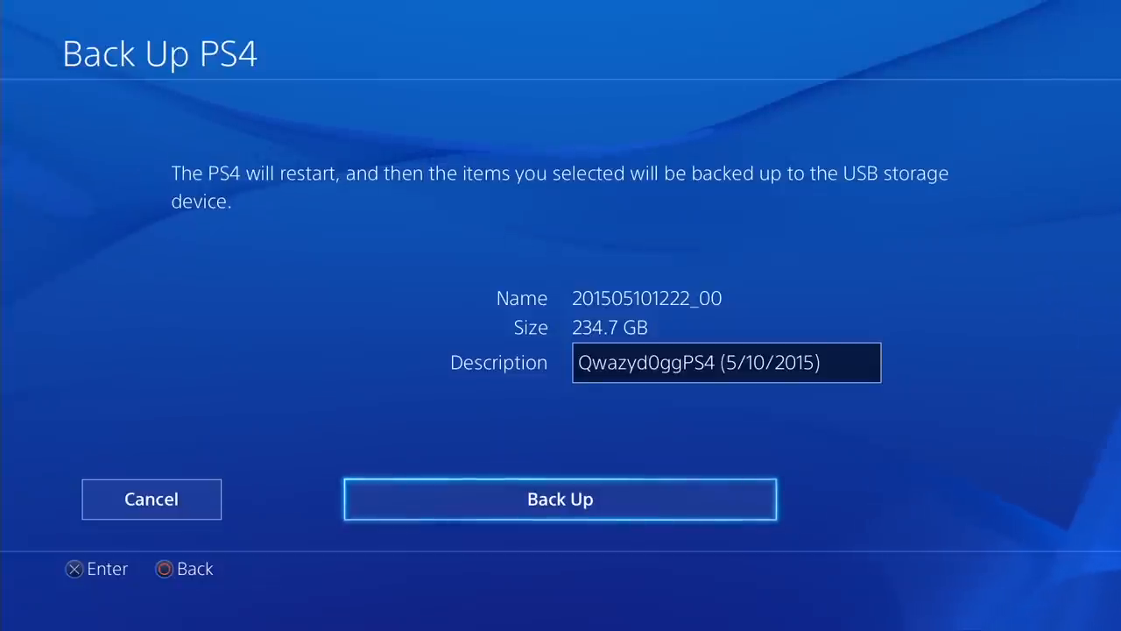
click(560, 498)
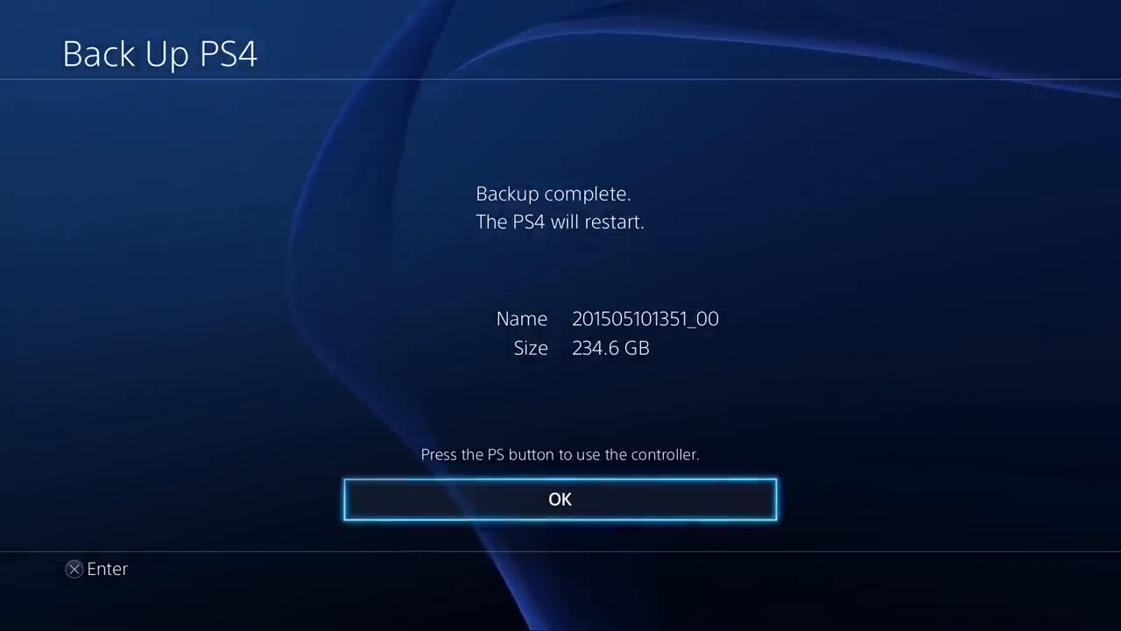
Acknowledge the Backup complete screen so the console restarts
click(560, 498)
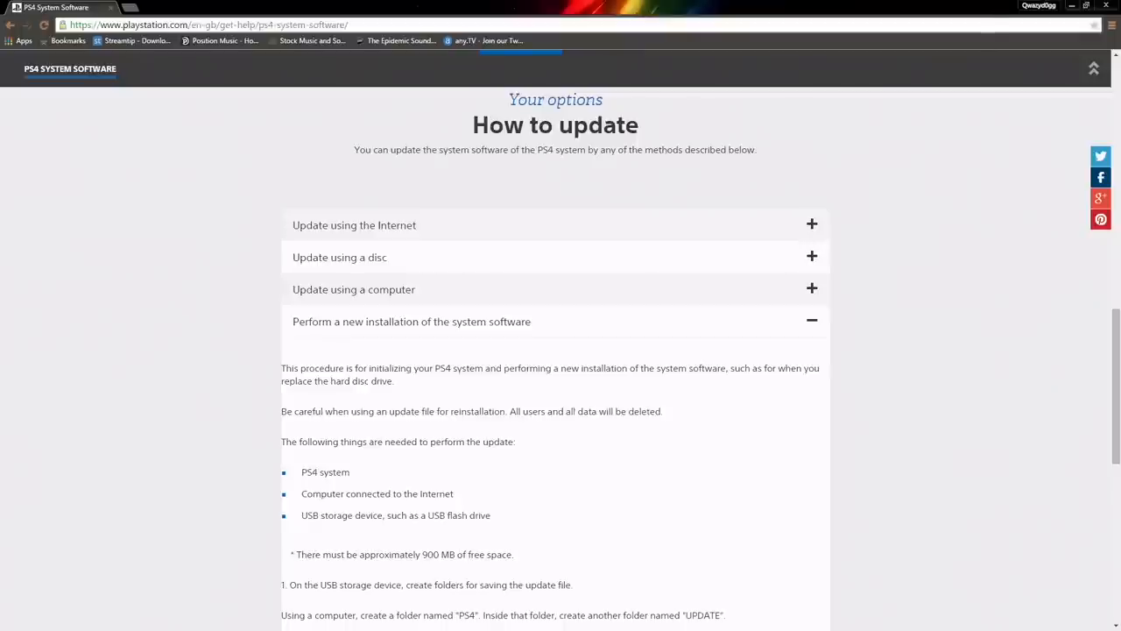
mouse_move(171, 343)
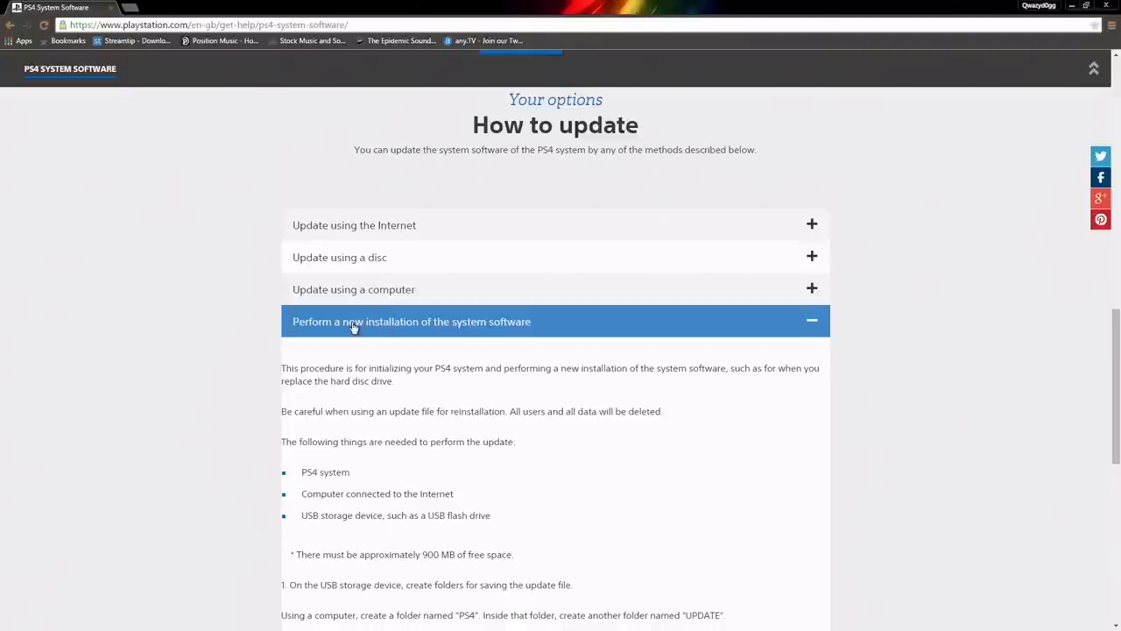
Scroll to the numbered new-installation steps on the PS4 system software page
scroll(down, 3)
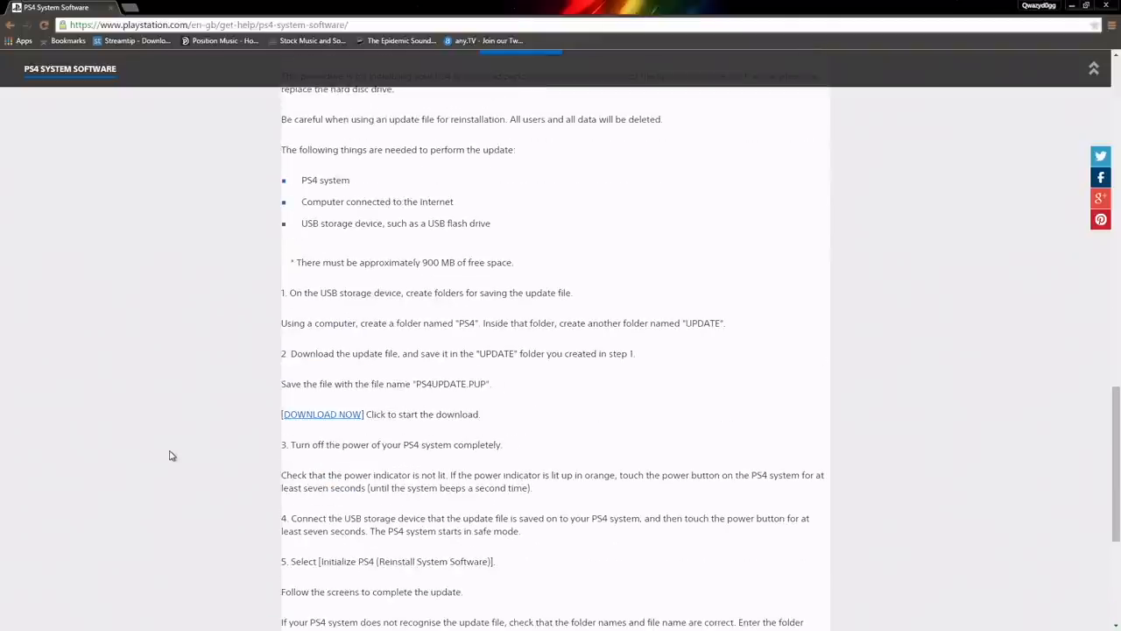
mouse_move(196, 378)
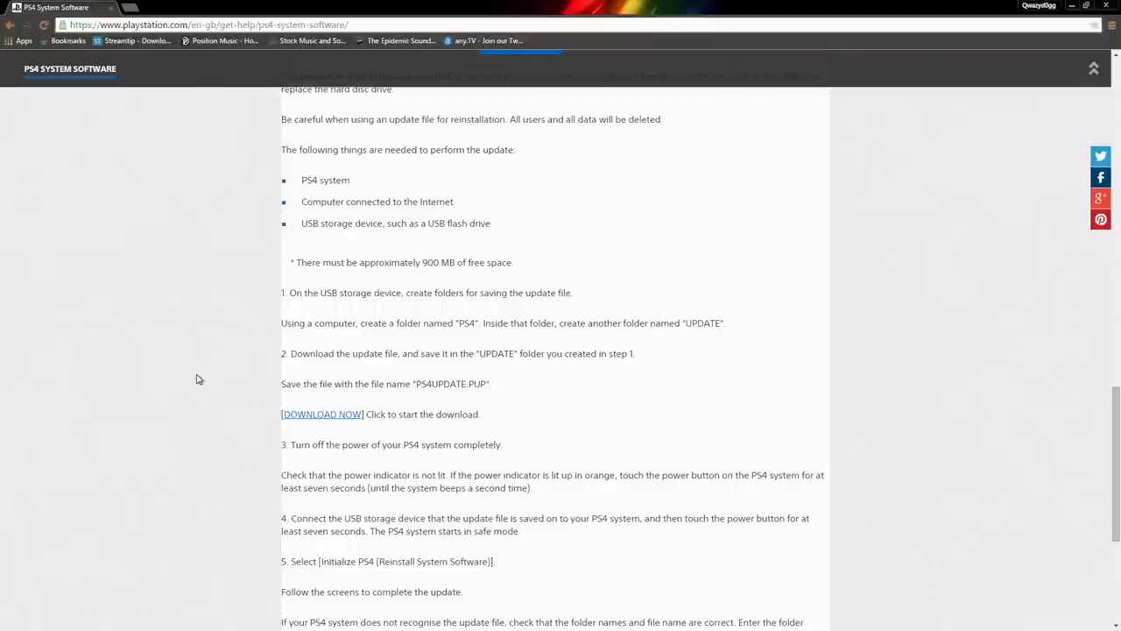
mouse_move(301, 310)
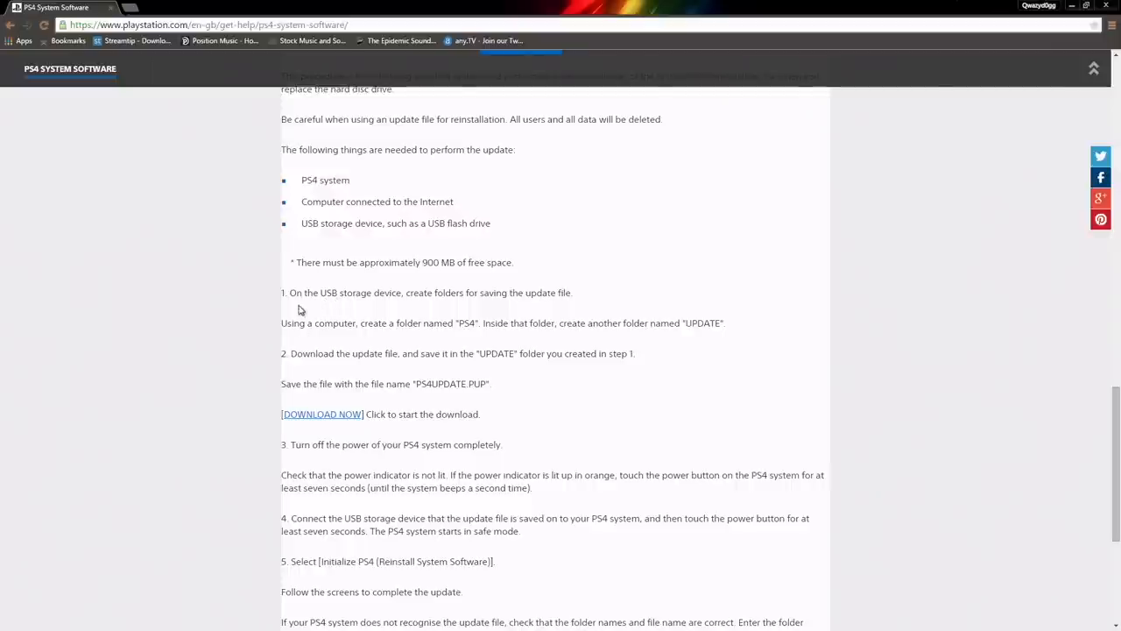
mouse_move(571, 301)
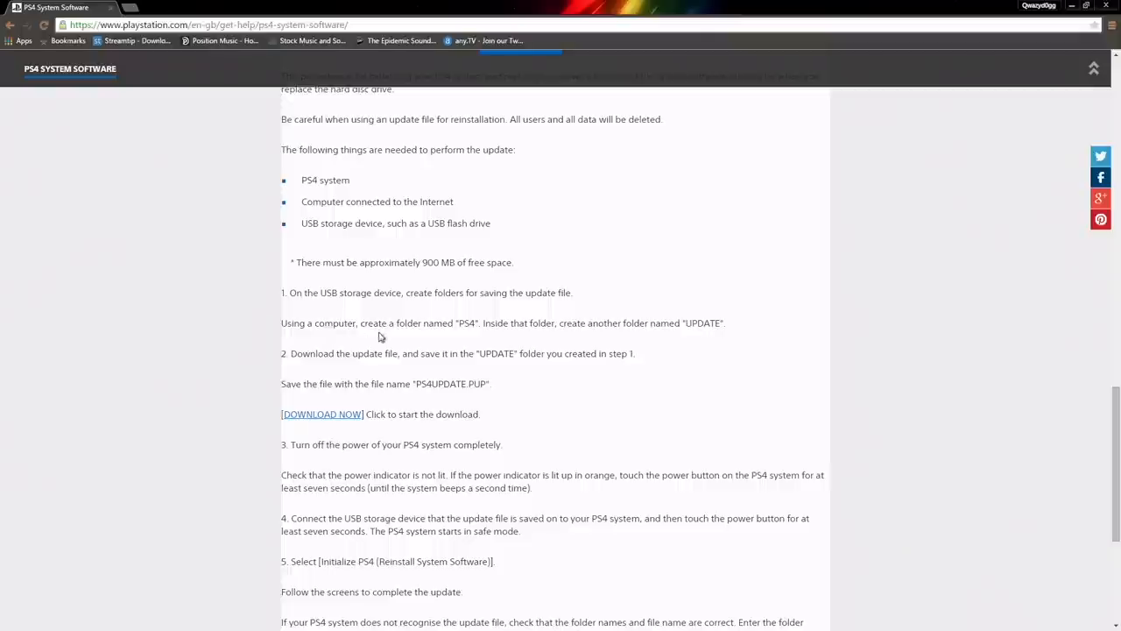
mouse_move(580, 329)
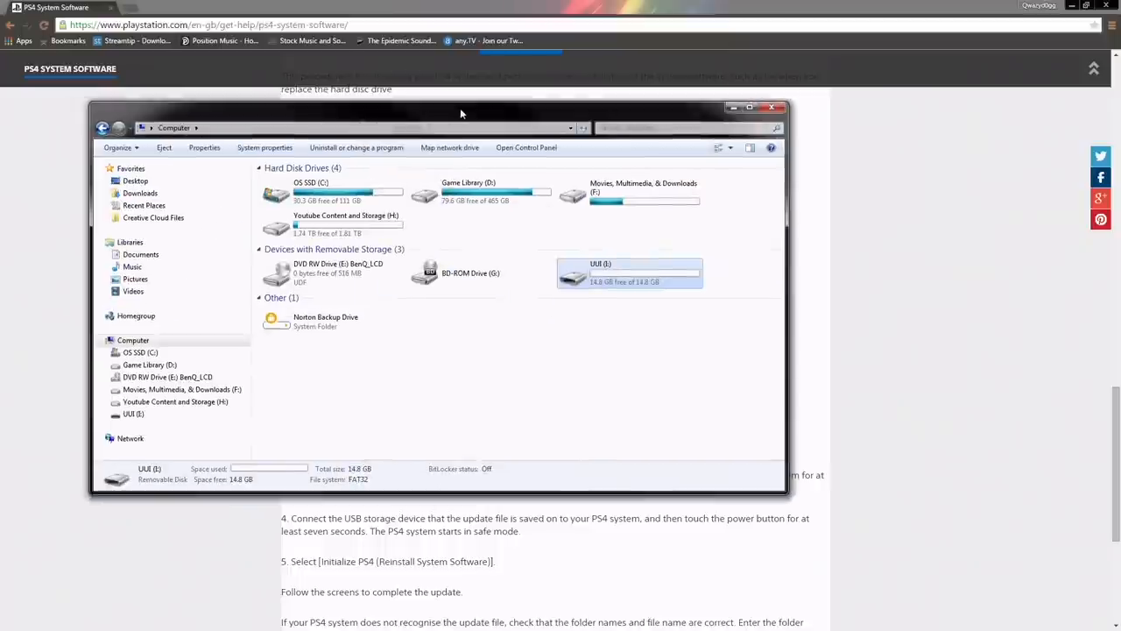
Create a new folder on the USB drive with an UPDATE folder inside it
double_click(629, 273)
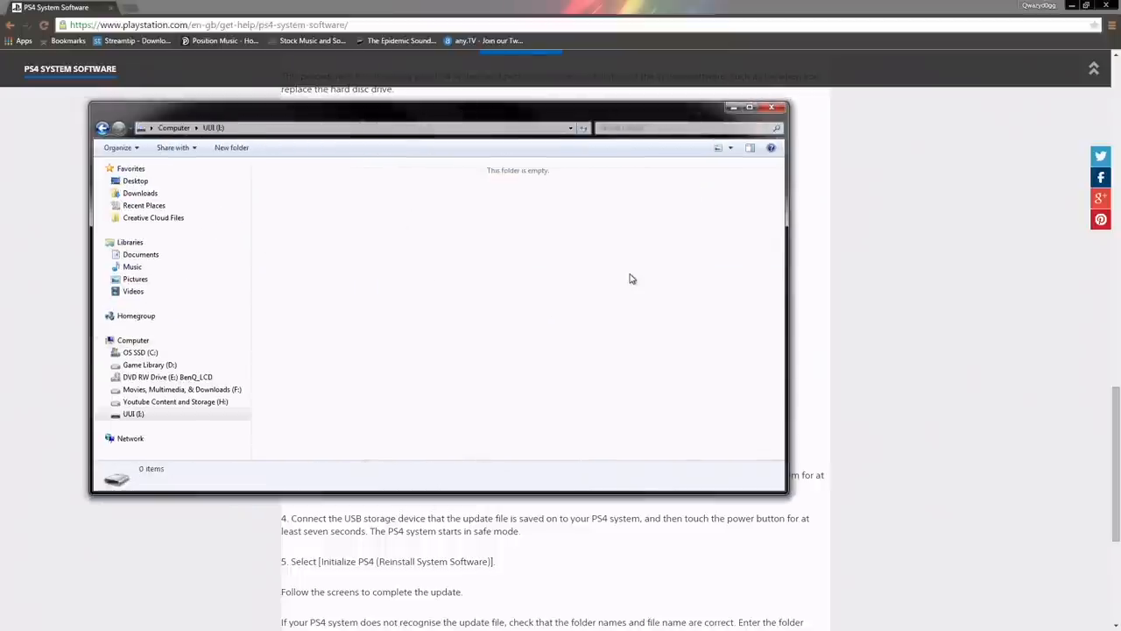
right_click(631, 279)
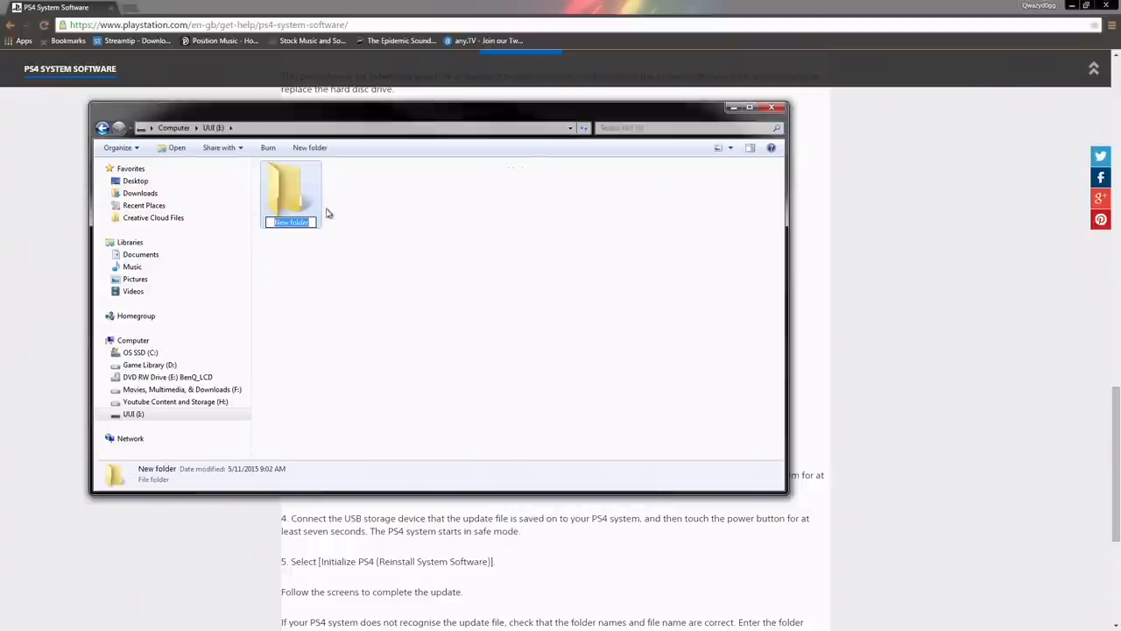
right_click(465, 333)
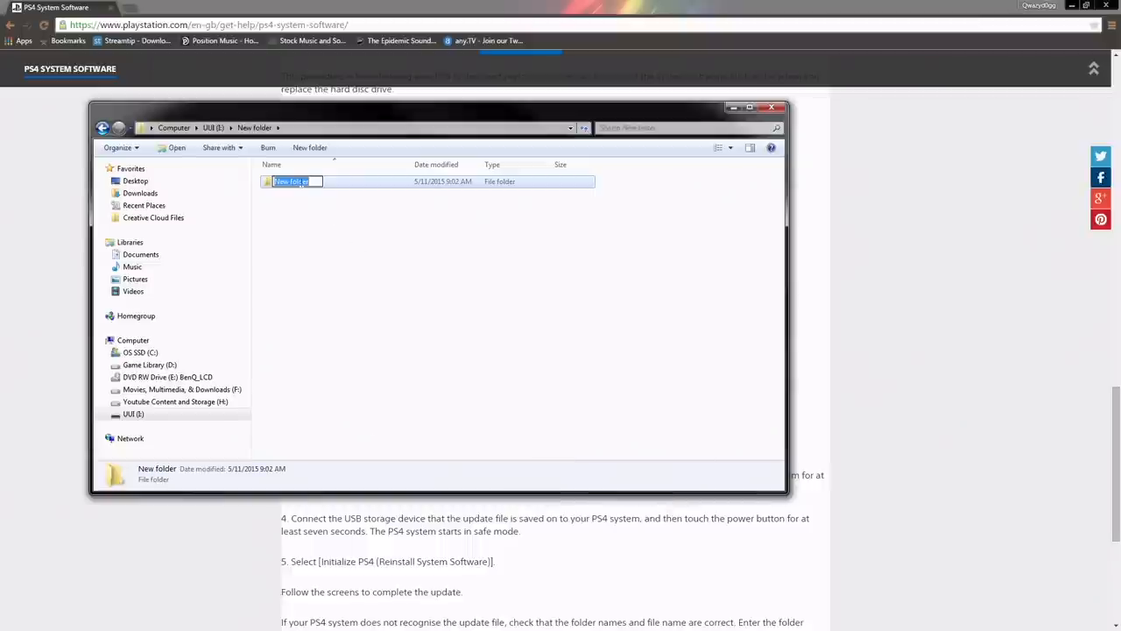
text(UPDATE)
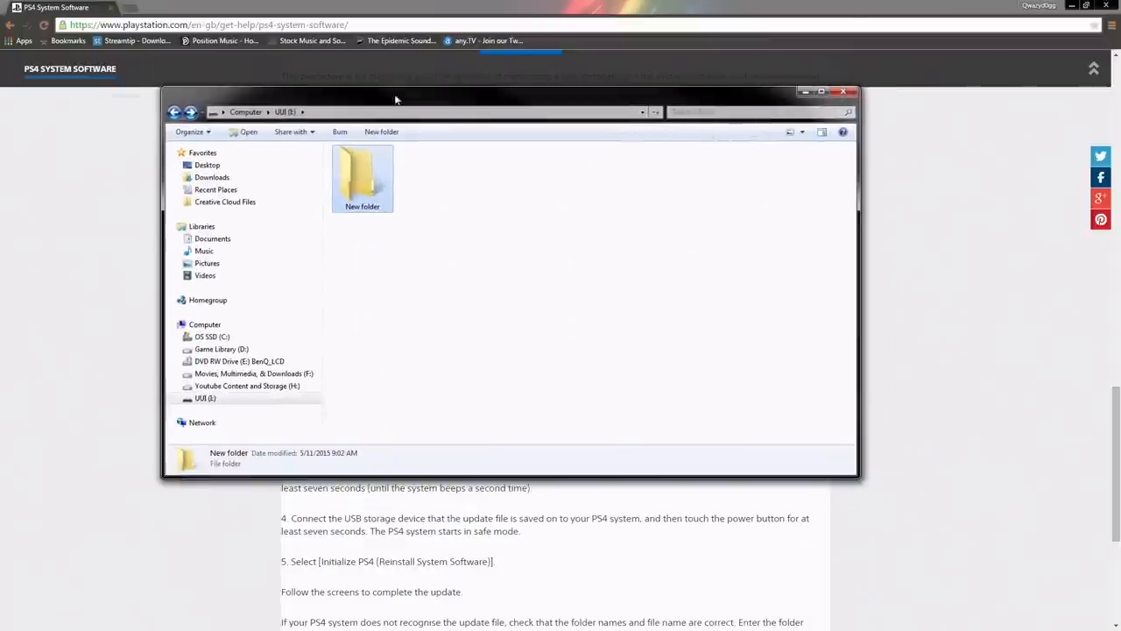
Rename the outer folder to PS4
right_click(363, 175)
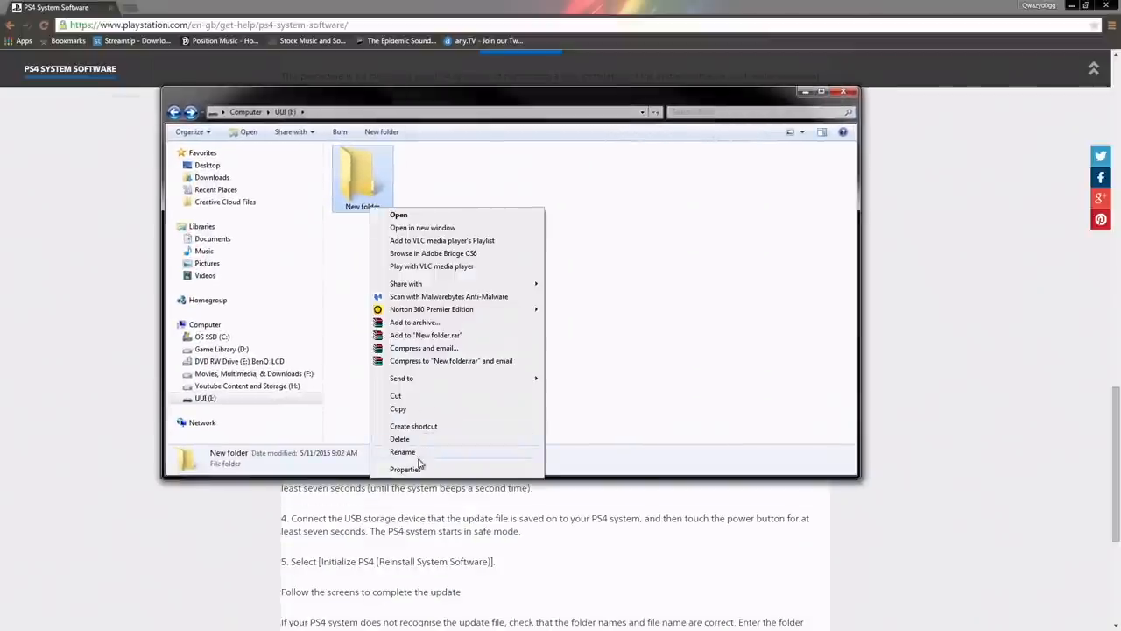
click(403, 452)
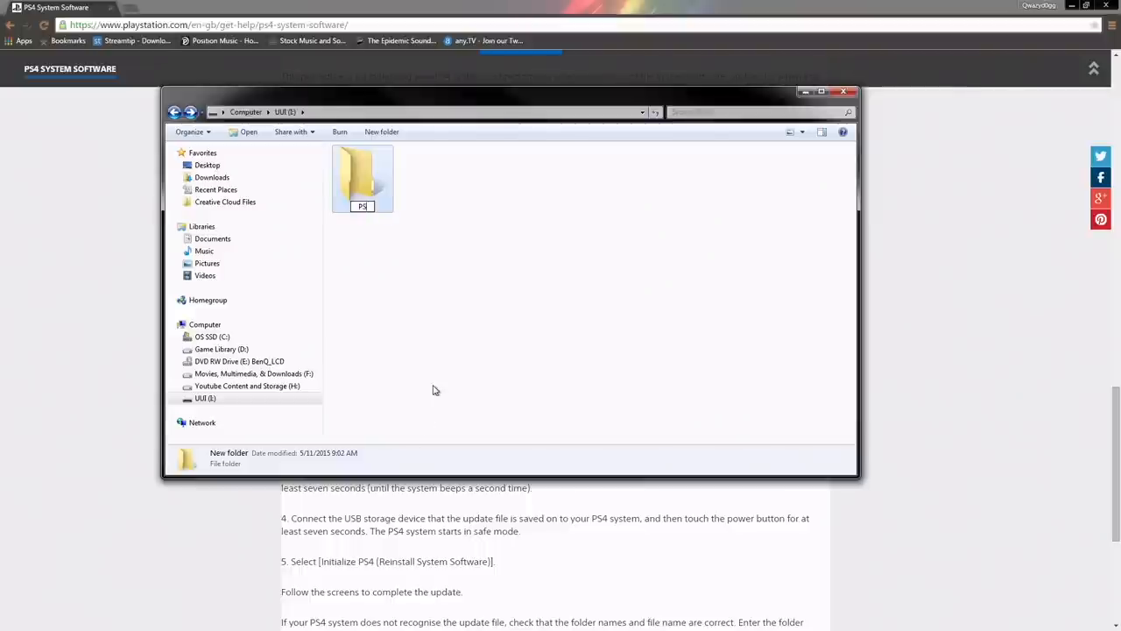
right_click(362, 178)
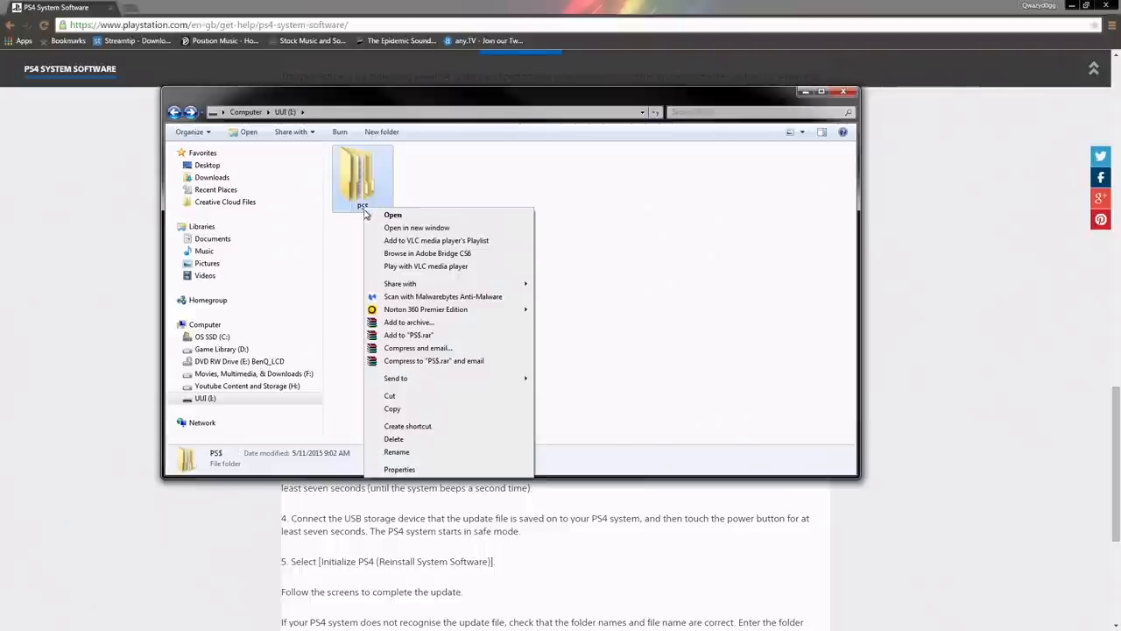
click(396, 452)
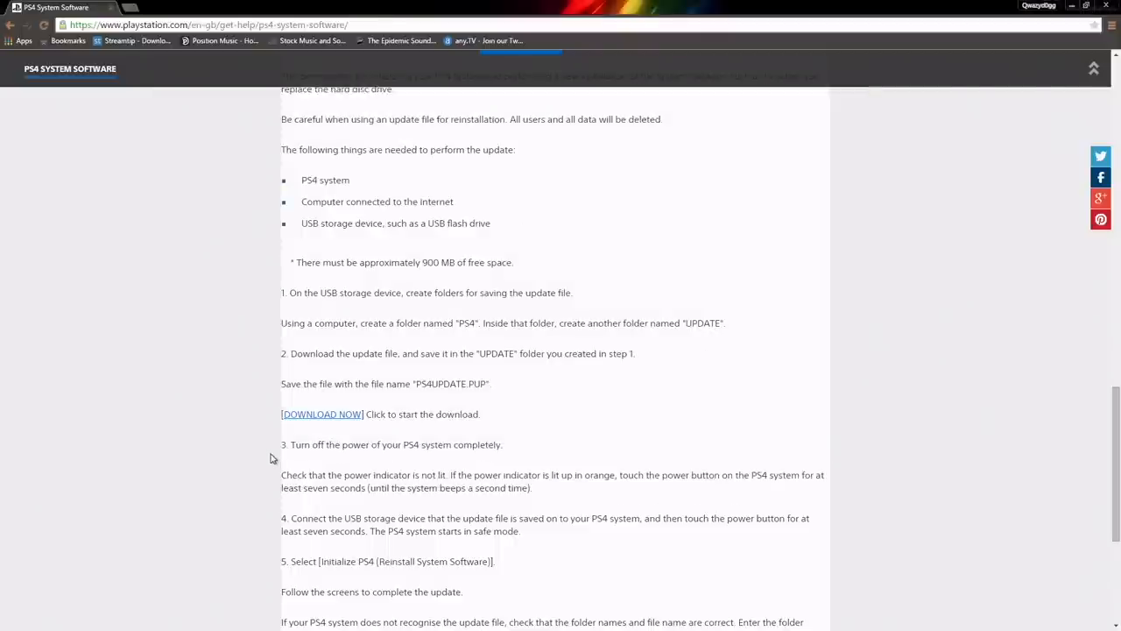
mouse_move(512, 371)
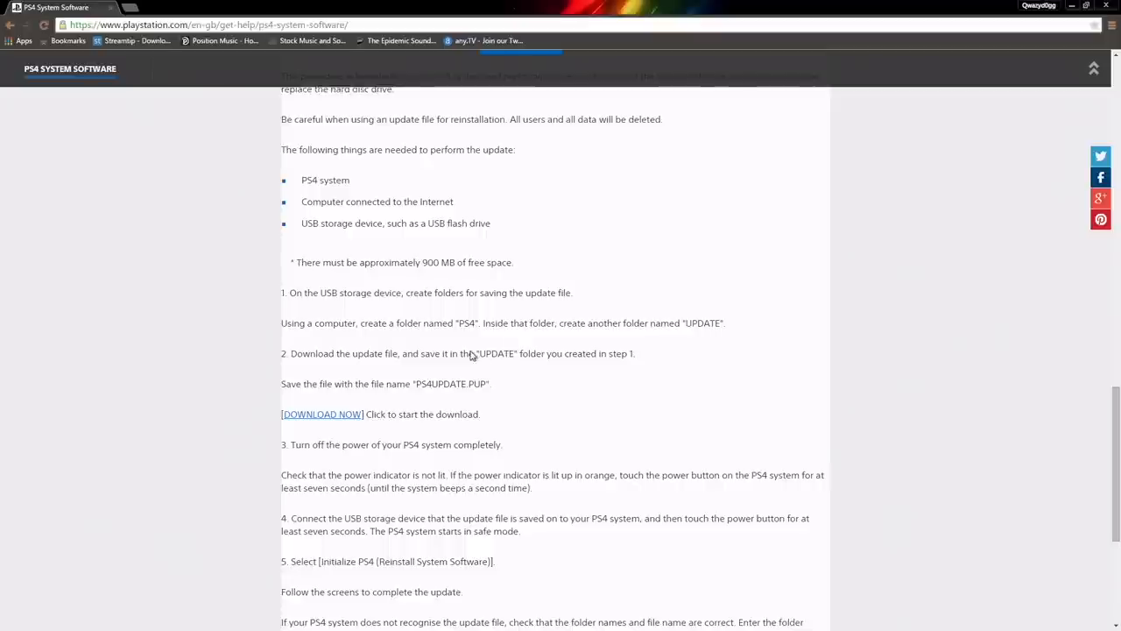
mouse_move(492, 370)
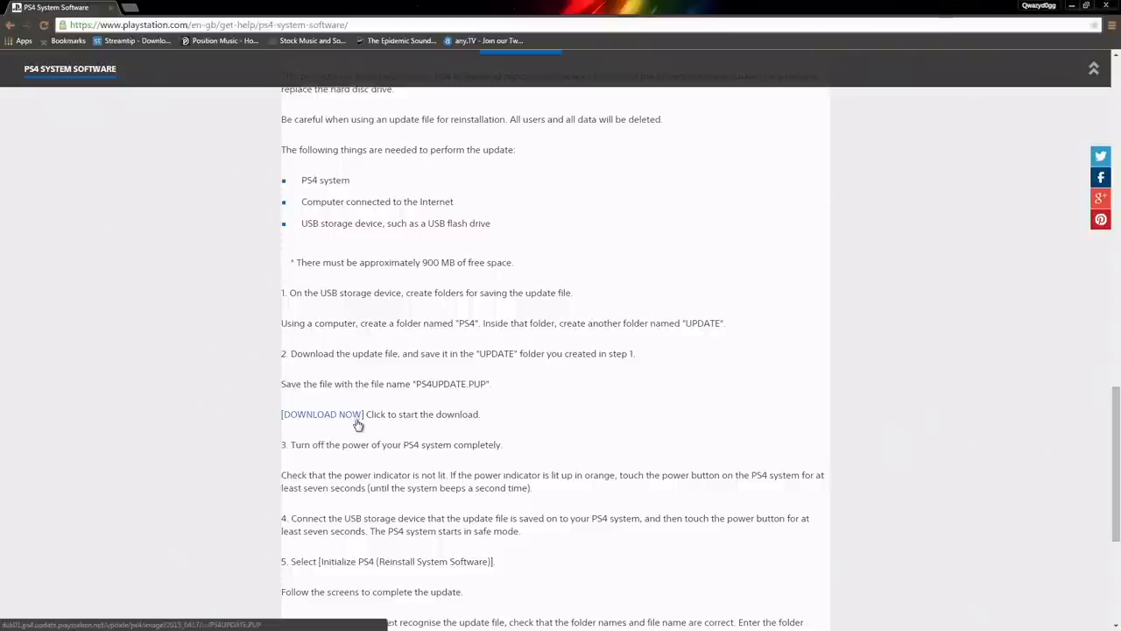
Download PS4UPDATE.PUP via the DOWNLOAD NOW link
click(323, 414)
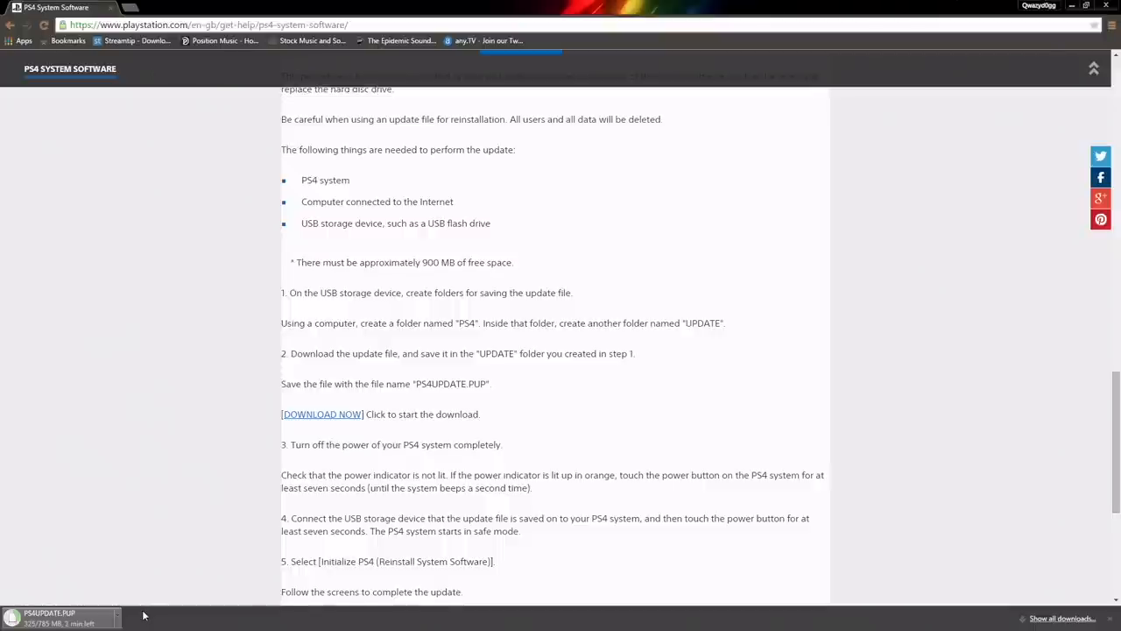
mouse_move(193, 518)
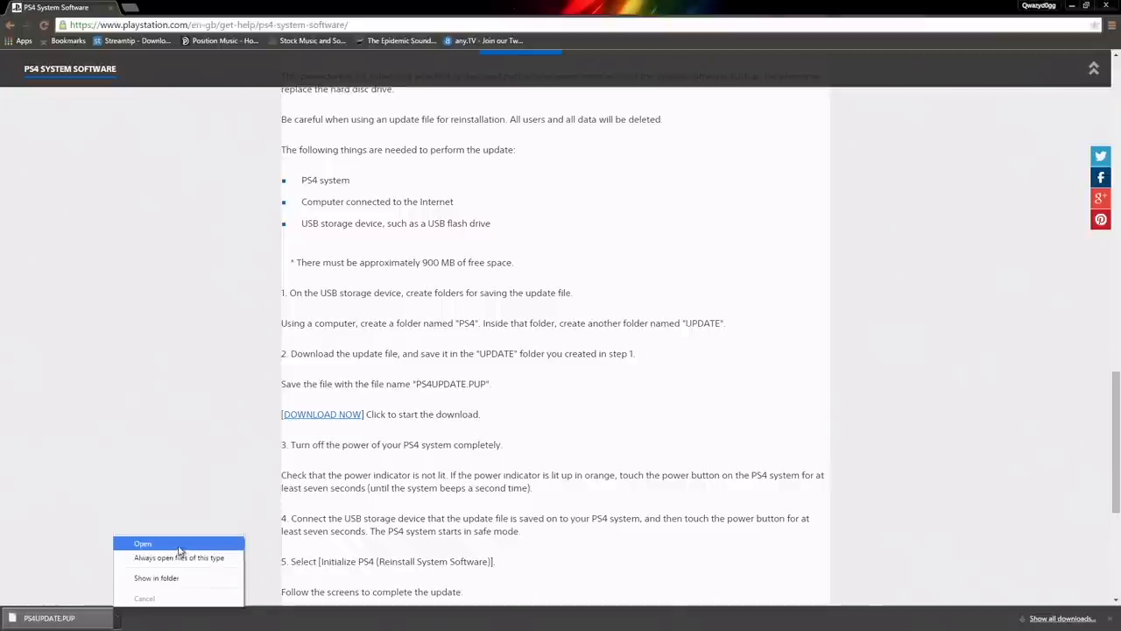
Show the downloaded PS4UPDATE.PUP file in its Downloads folder
click(156, 578)
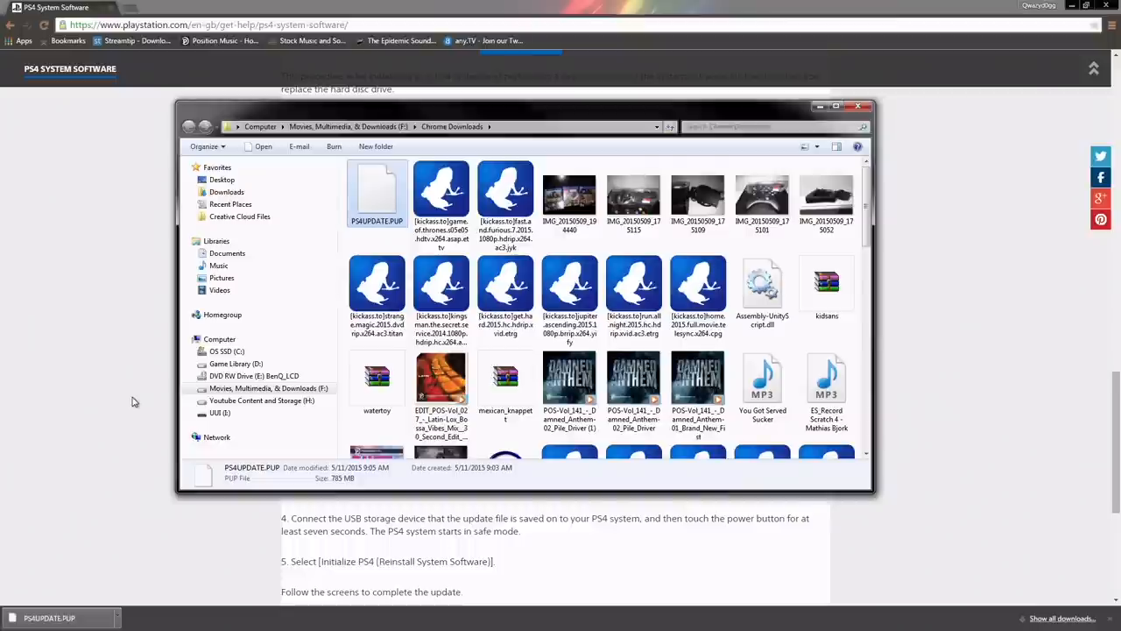
mouse_move(504, 377)
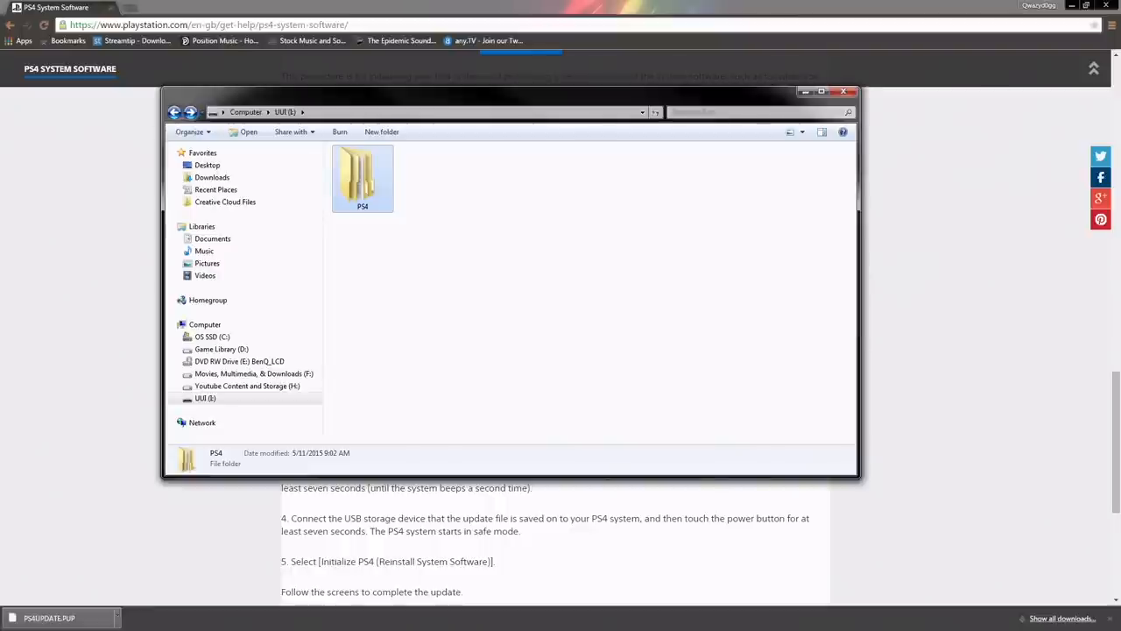
Open the PS4 folder on the USB drive and scroll to the reinstall instructions
double_click(362, 175)
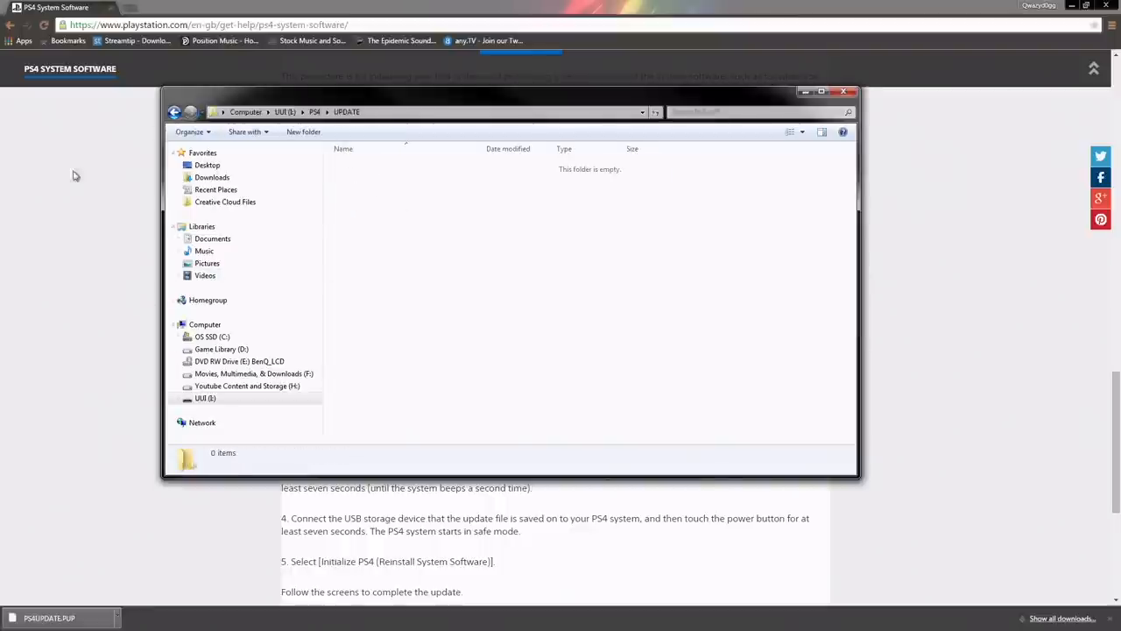
mouse_move(365, 322)
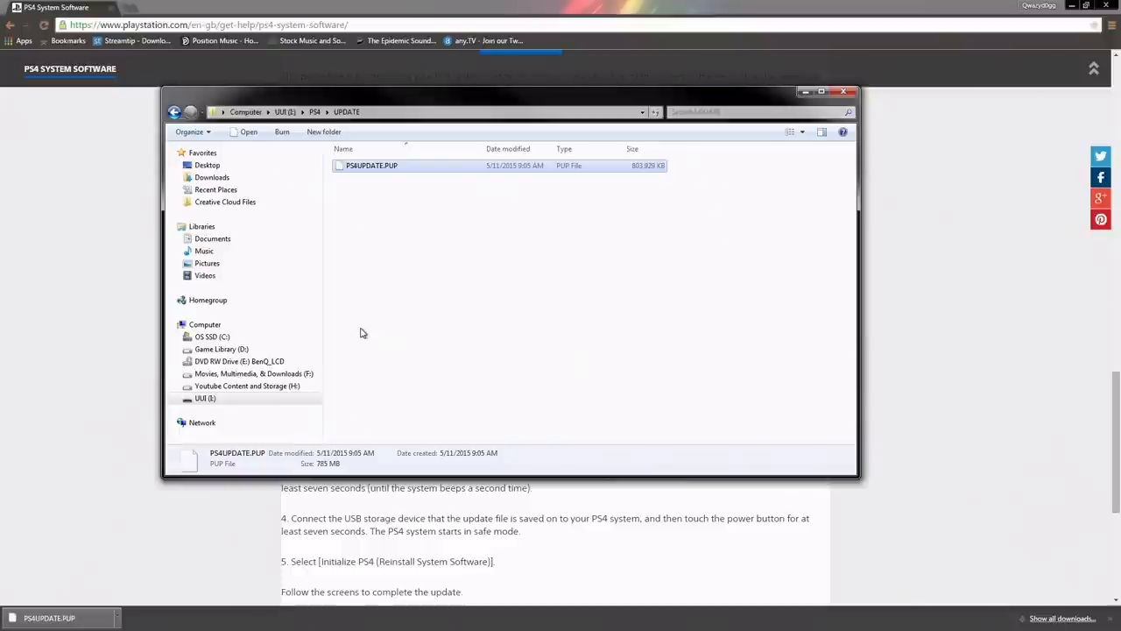
mouse_move(769, 162)
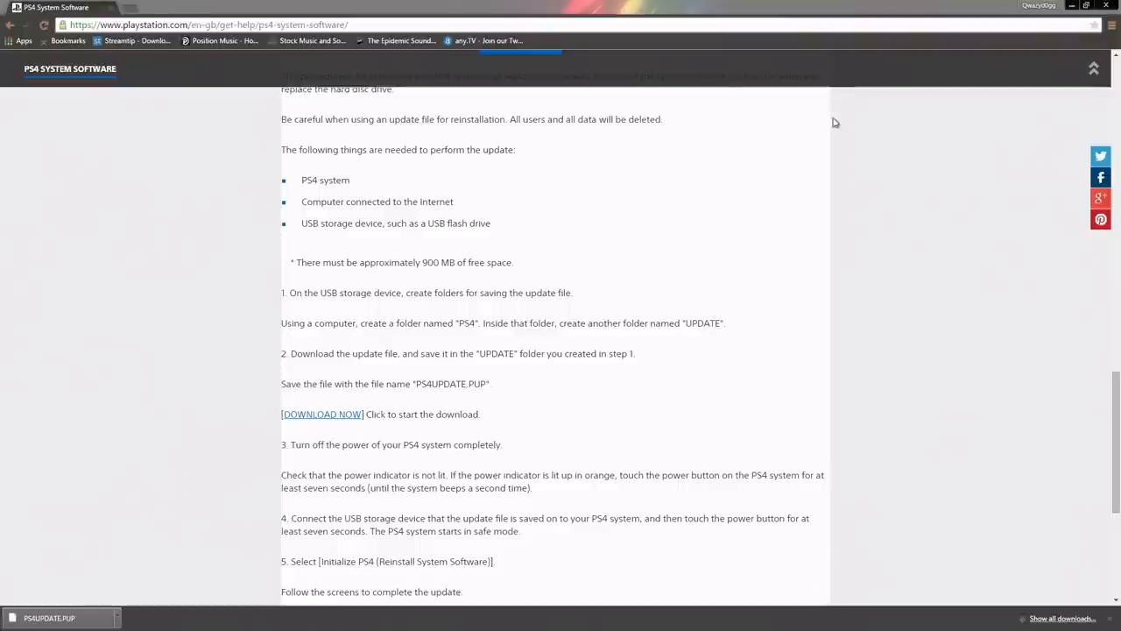
mouse_move(583, 389)
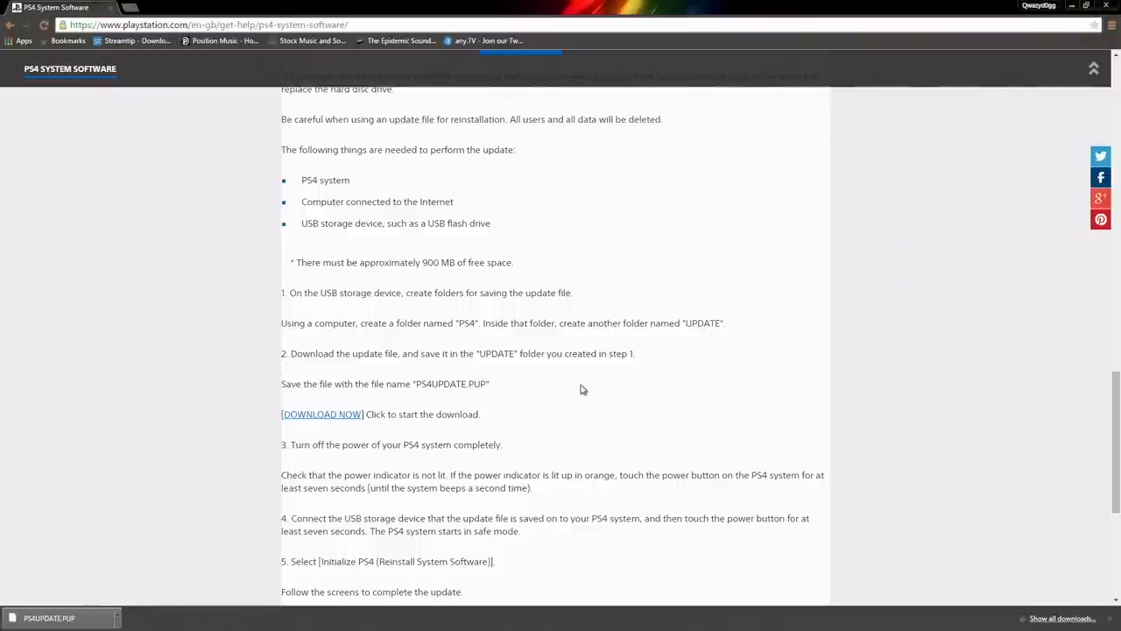
scroll(down, 3)
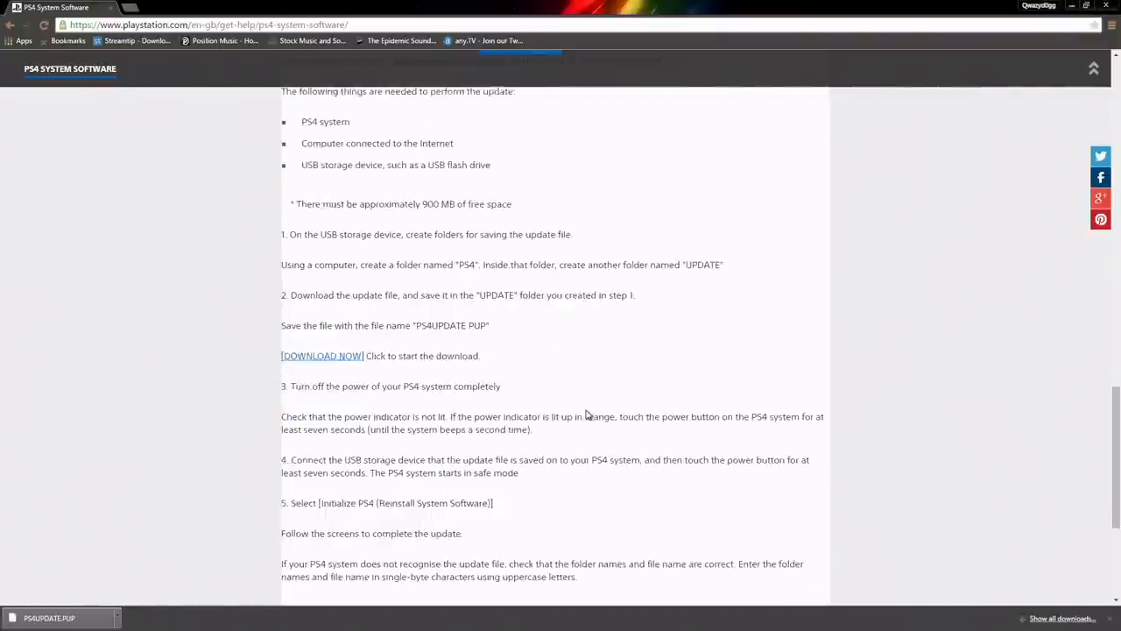
scroll(down, 3)
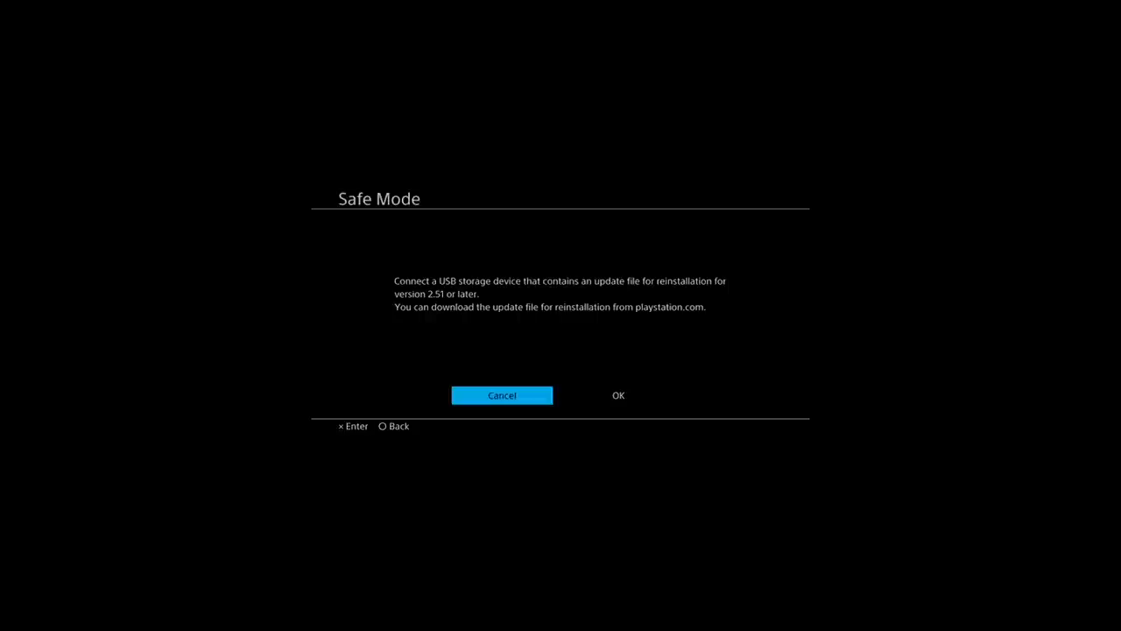
Acknowledge the prompt to connect USB storage holding the system update file
click(617, 395)
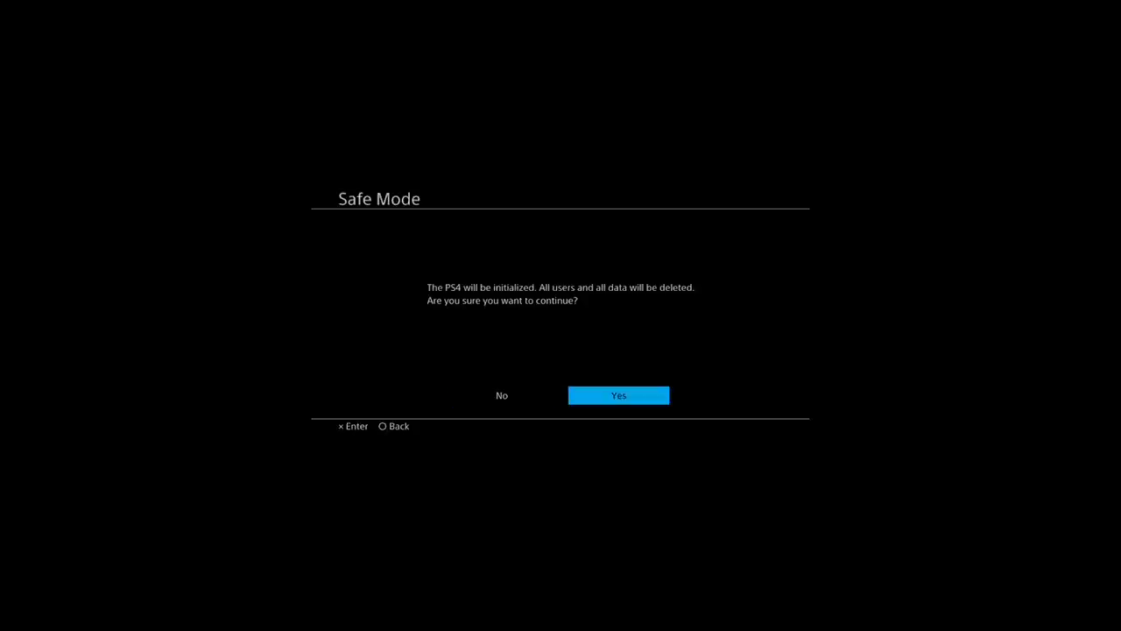
Answer Yes to wiping all users and data and reinstalling the system software
click(618, 396)
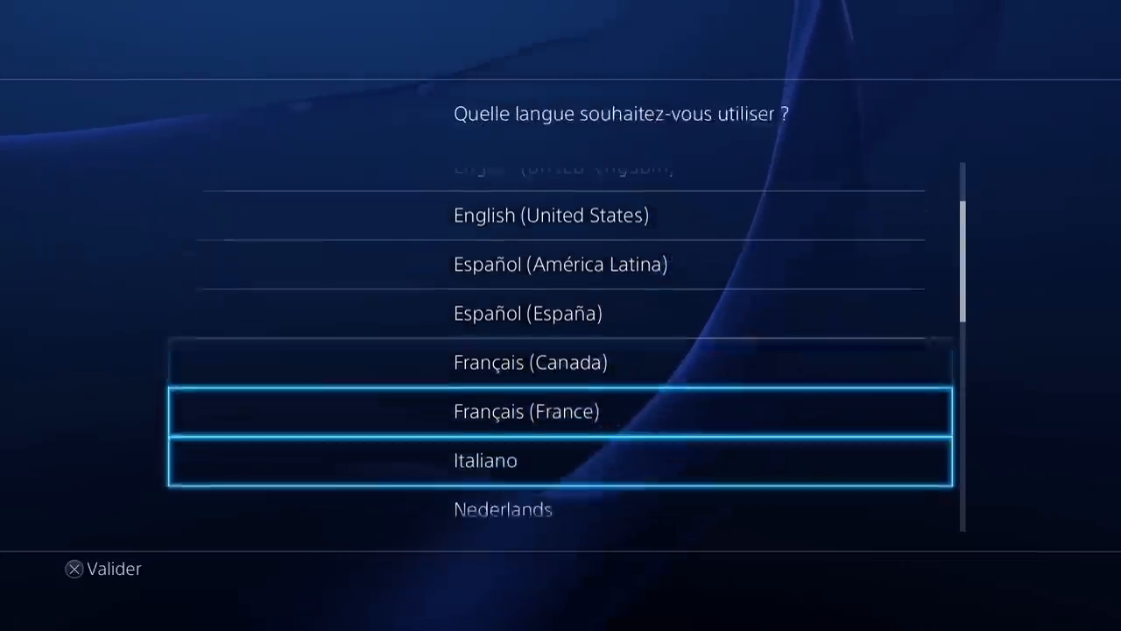
Choose English (United States) from the setup language list
scroll(down, 3)
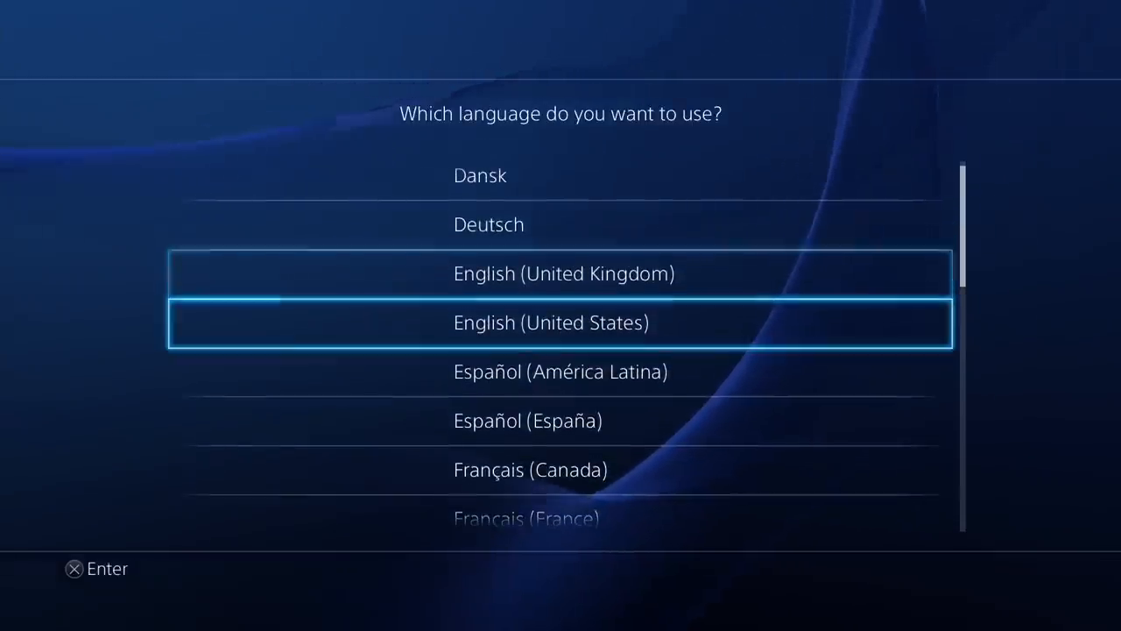
click(560, 322)
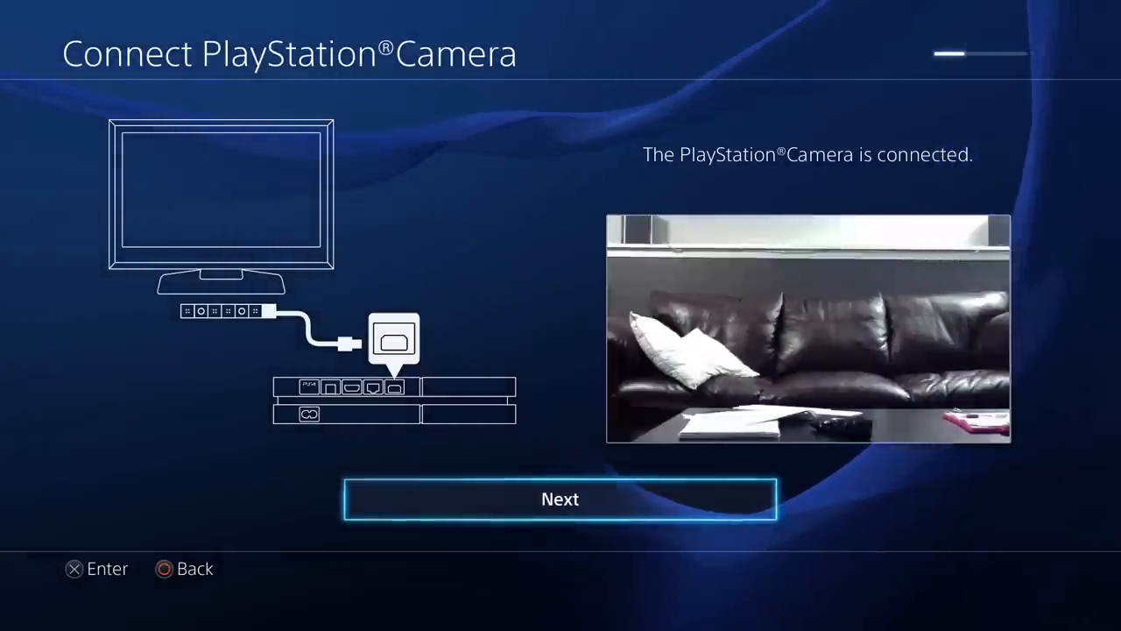
Continue past the camera step, choose UTC-05:00 Eastern Time and accept the shown date and time
click(558, 498)
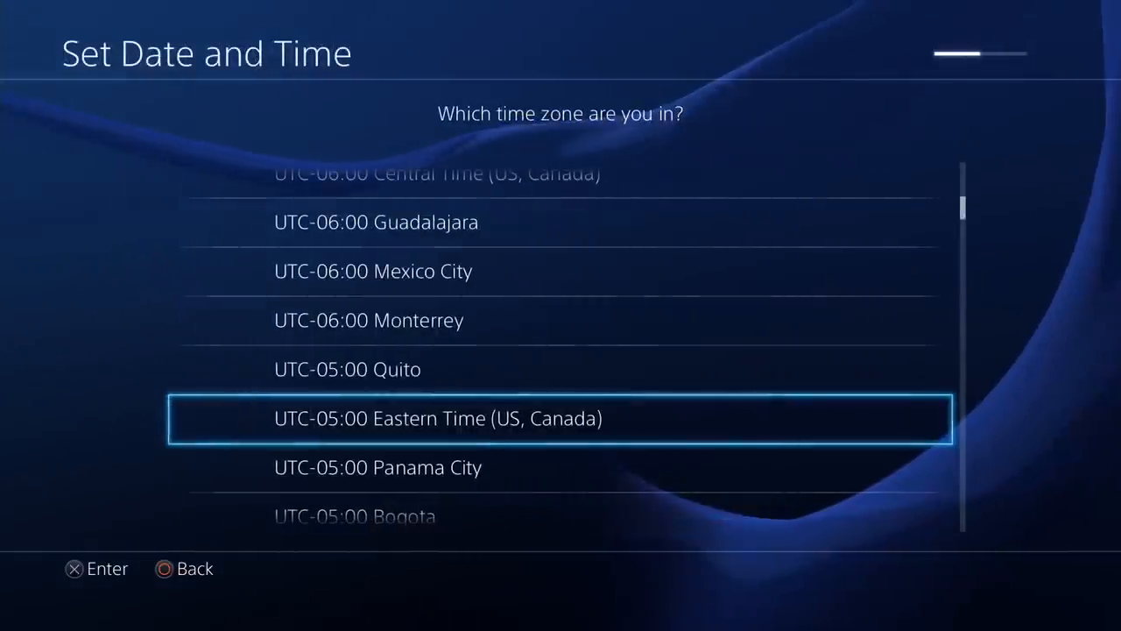
scroll(down, 3)
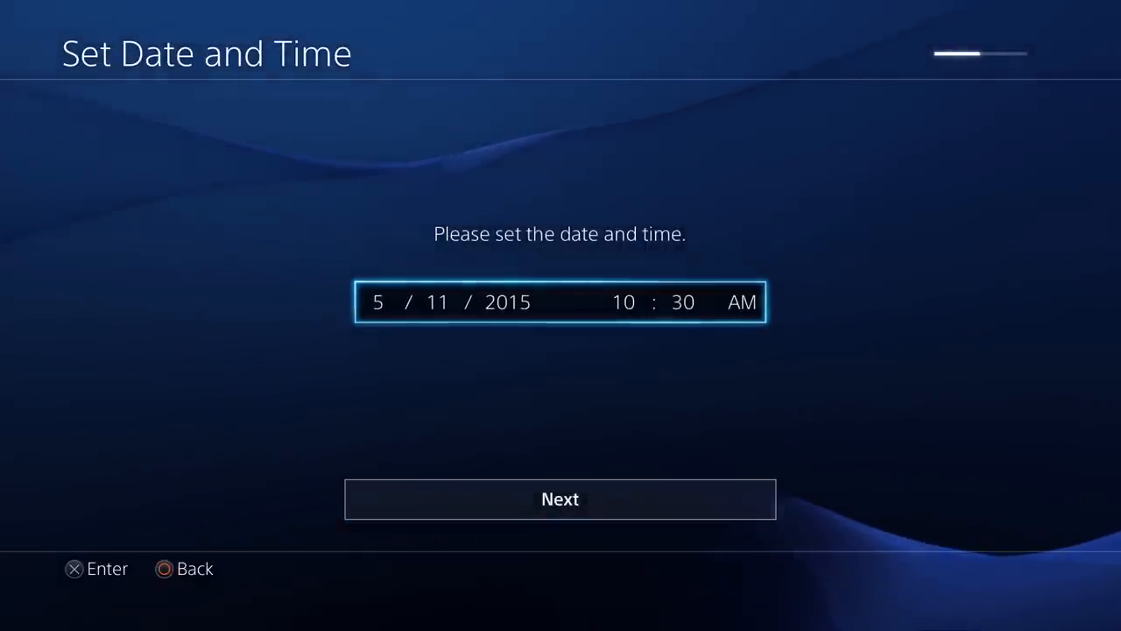
key(down)
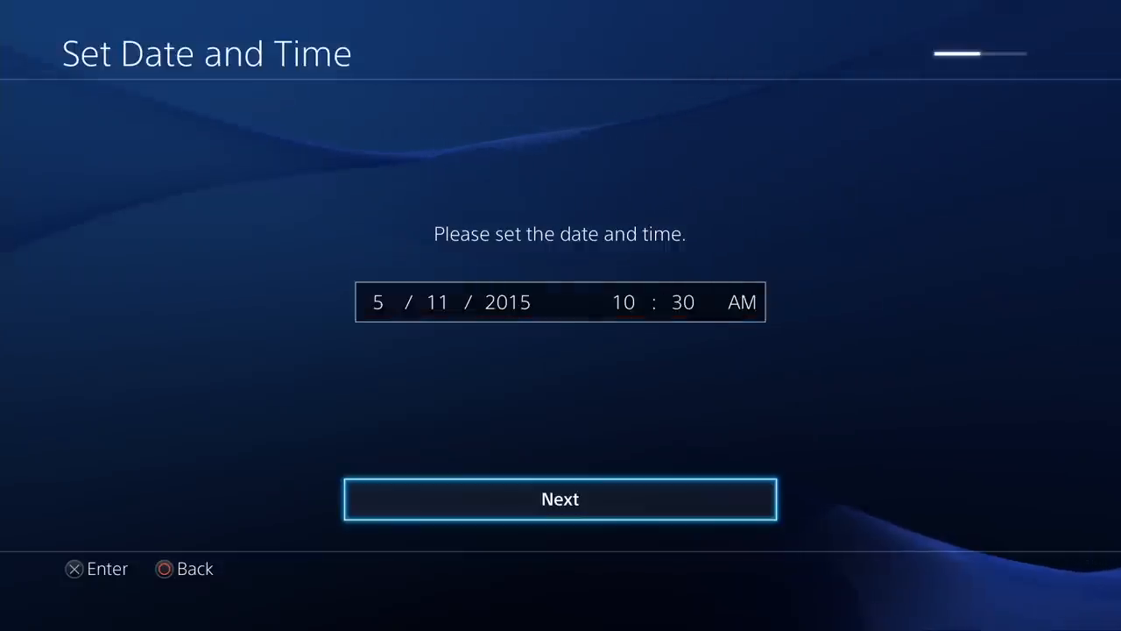
click(561, 497)
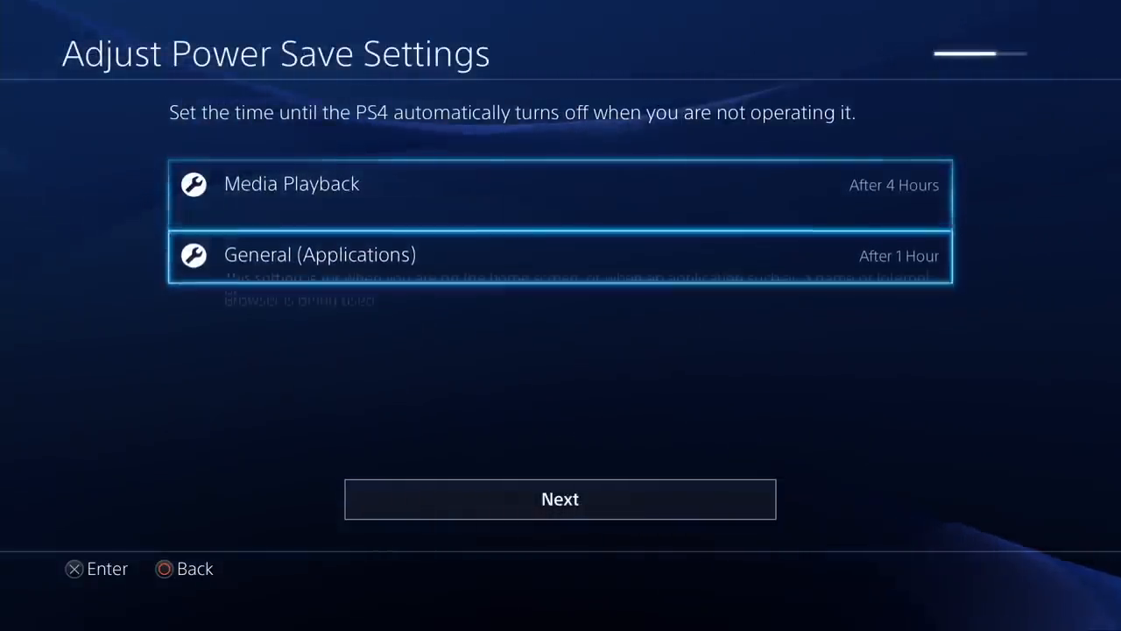
Accept the default power-off times and rest mode features to reach 'Your PS4 is Ready'
click(560, 498)
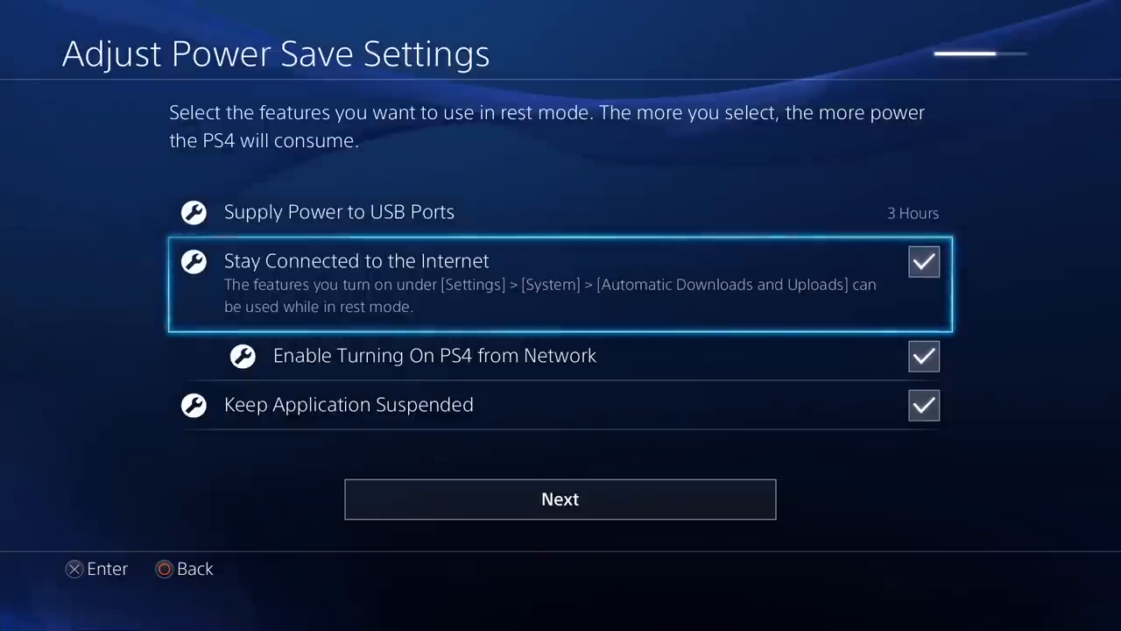
key(Down)
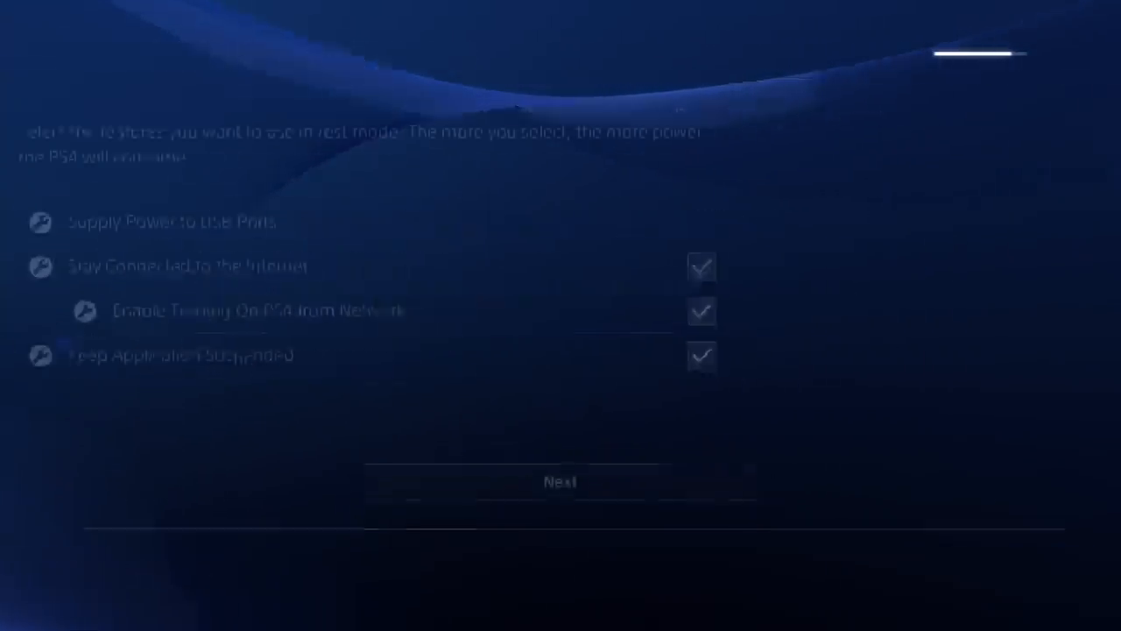
click(560, 482)
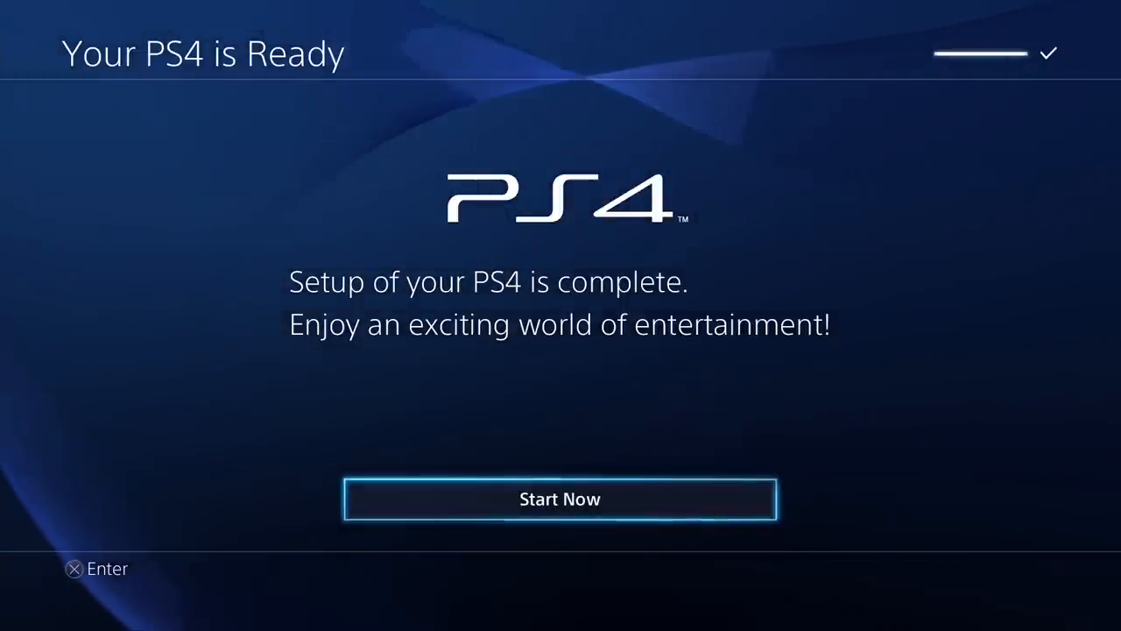
Choose Start Now to leave the ready screen for the home screen
click(561, 498)
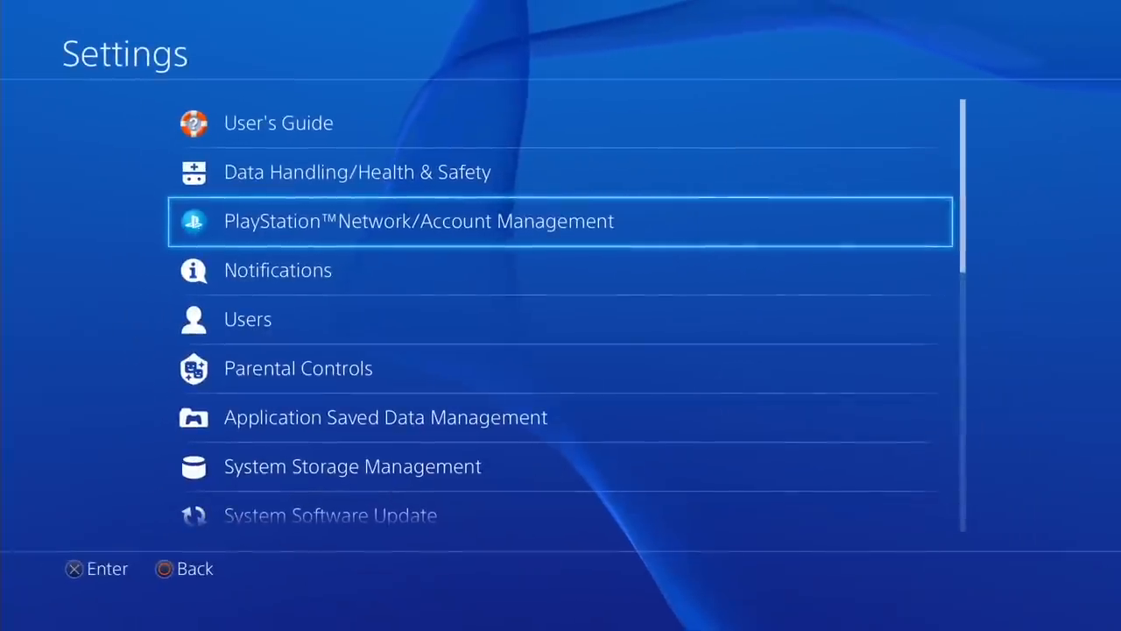
scroll(down, 3)
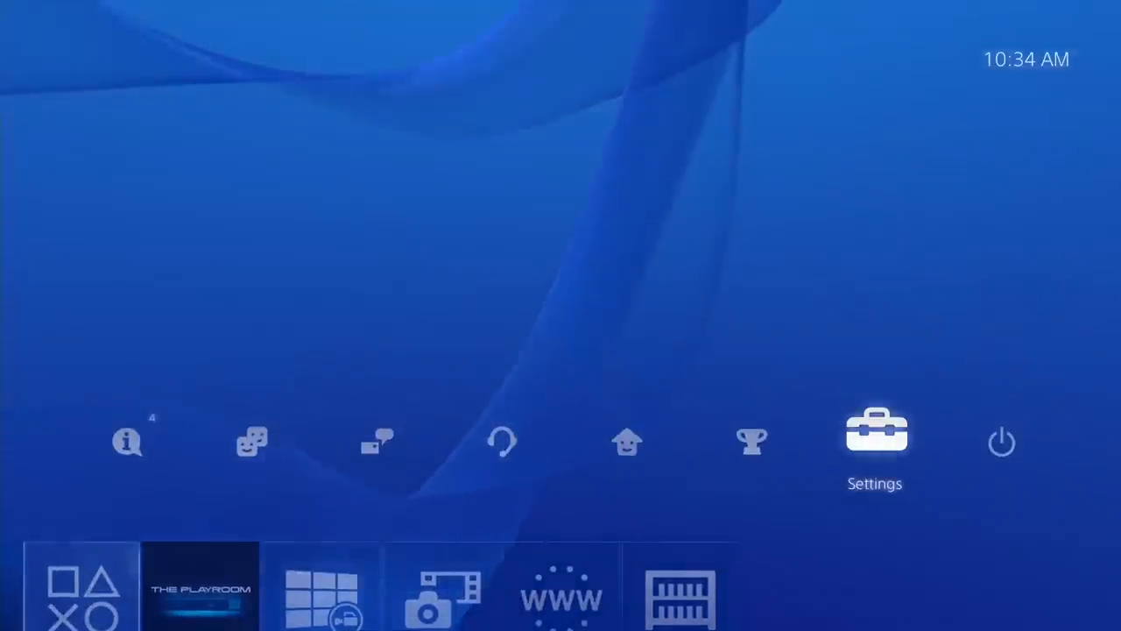
Go through Settings > System > Back Up and Restore and choose Restore PS4
click(874, 442)
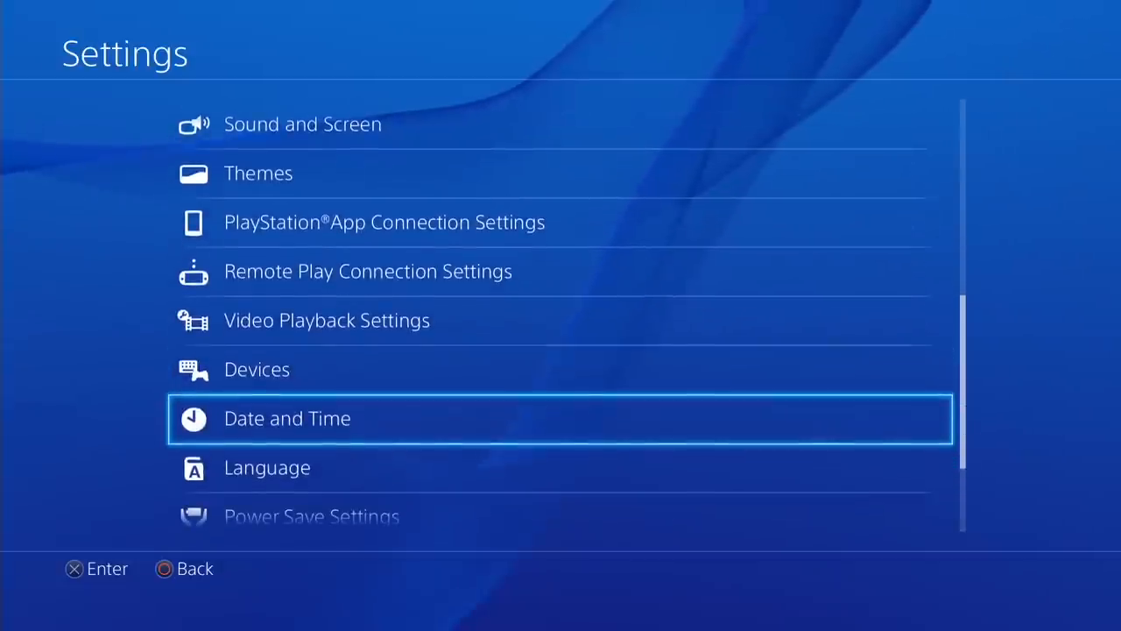
scroll(down, 3)
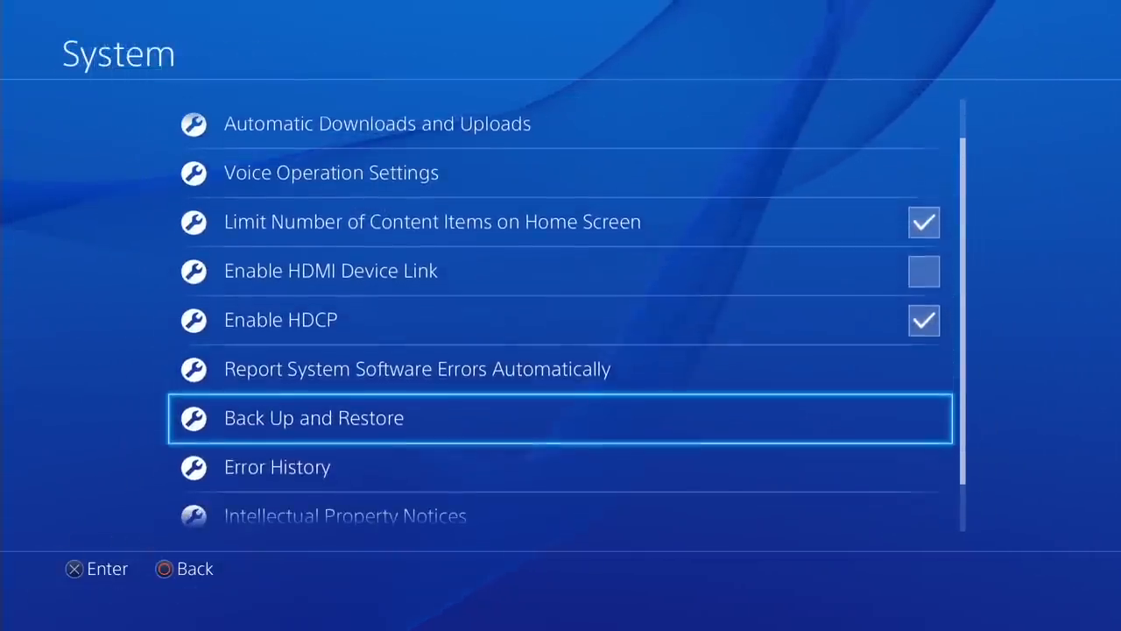
click(312, 417)
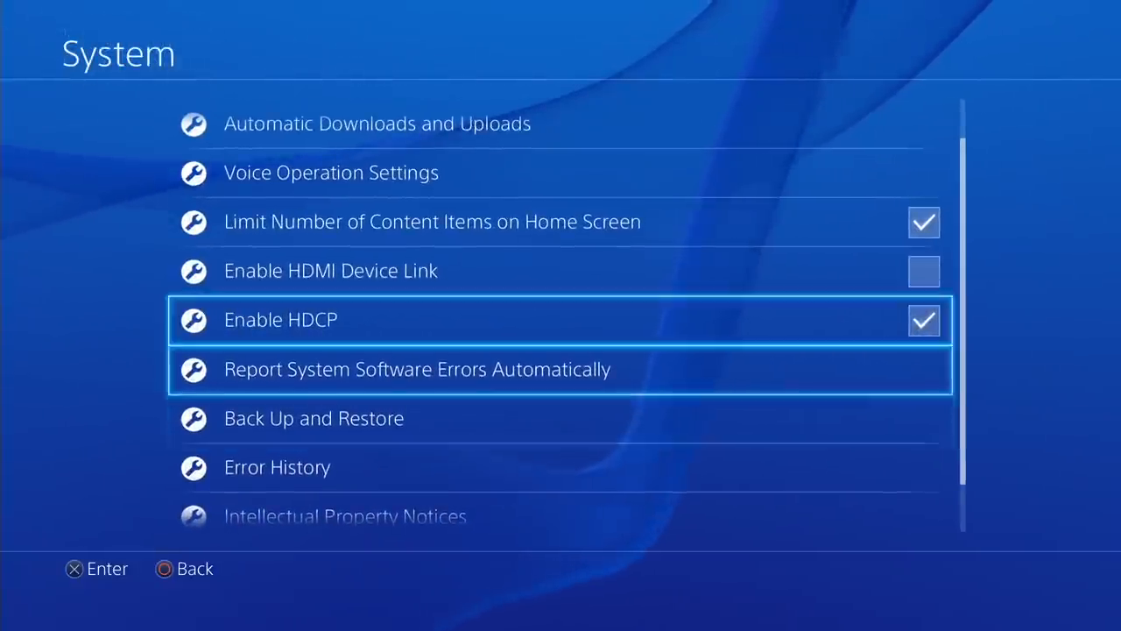
click(314, 417)
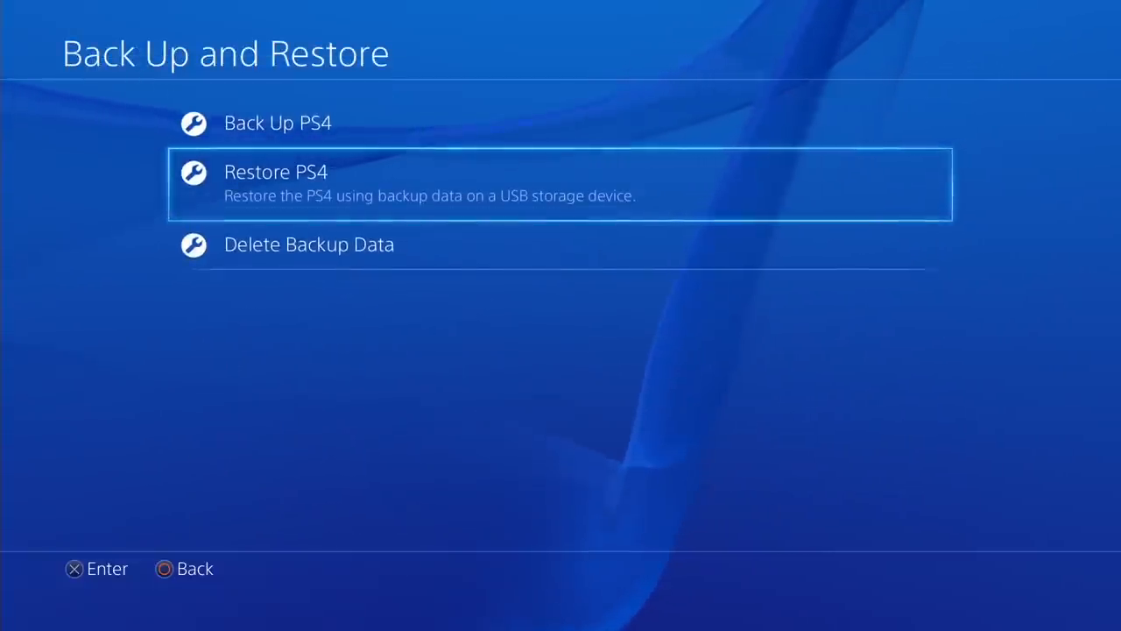
click(275, 172)
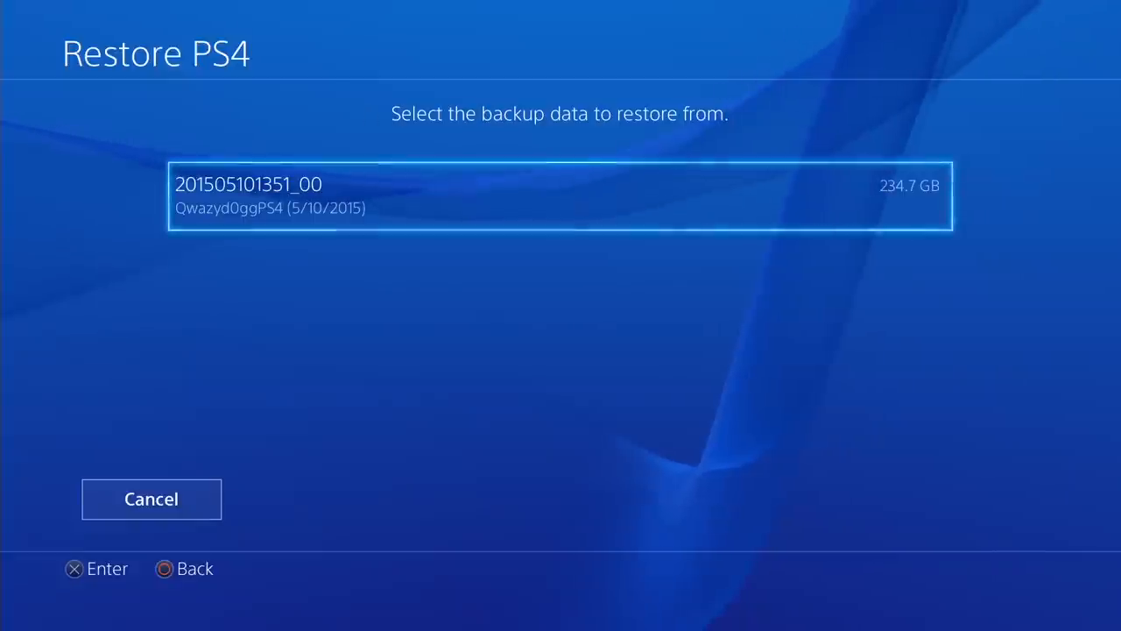
click(560, 196)
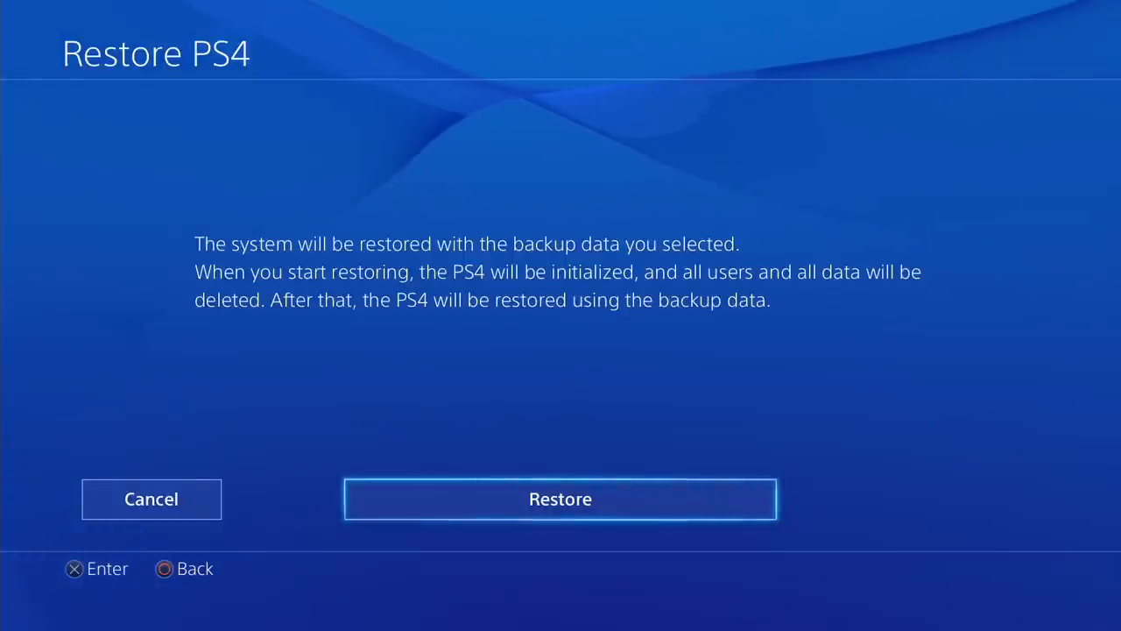
click(561, 497)
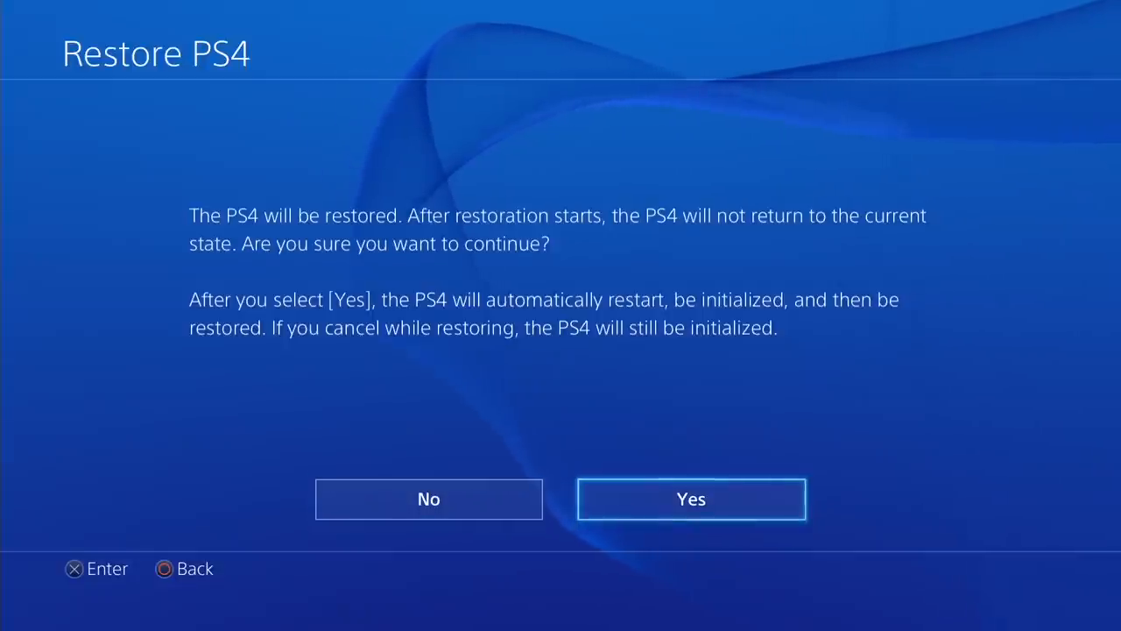
click(690, 498)
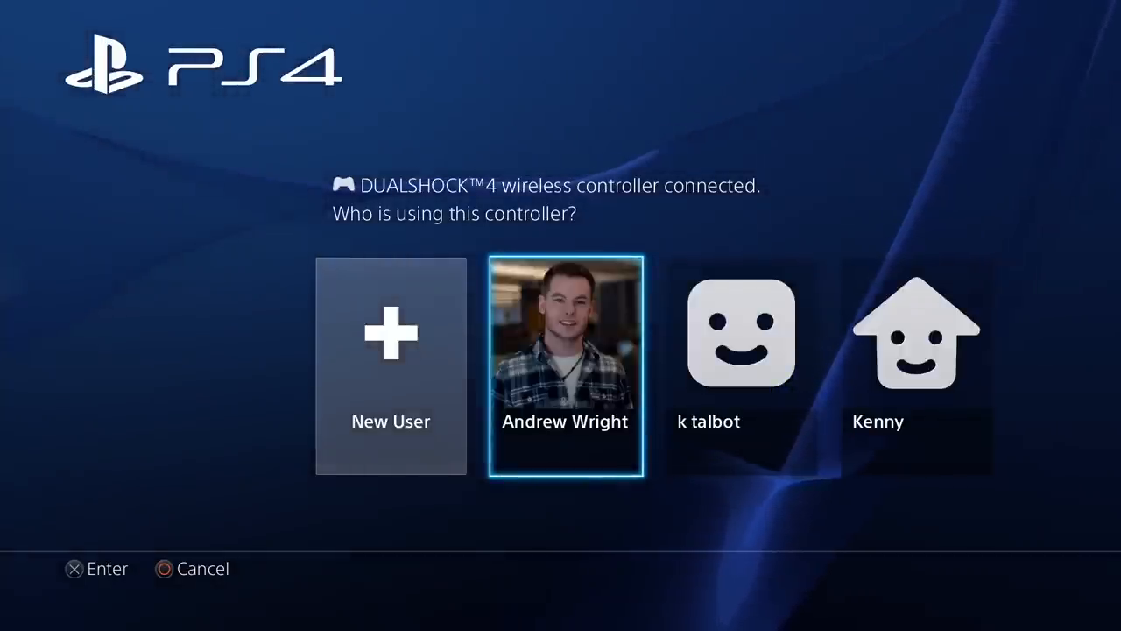
click(564, 367)
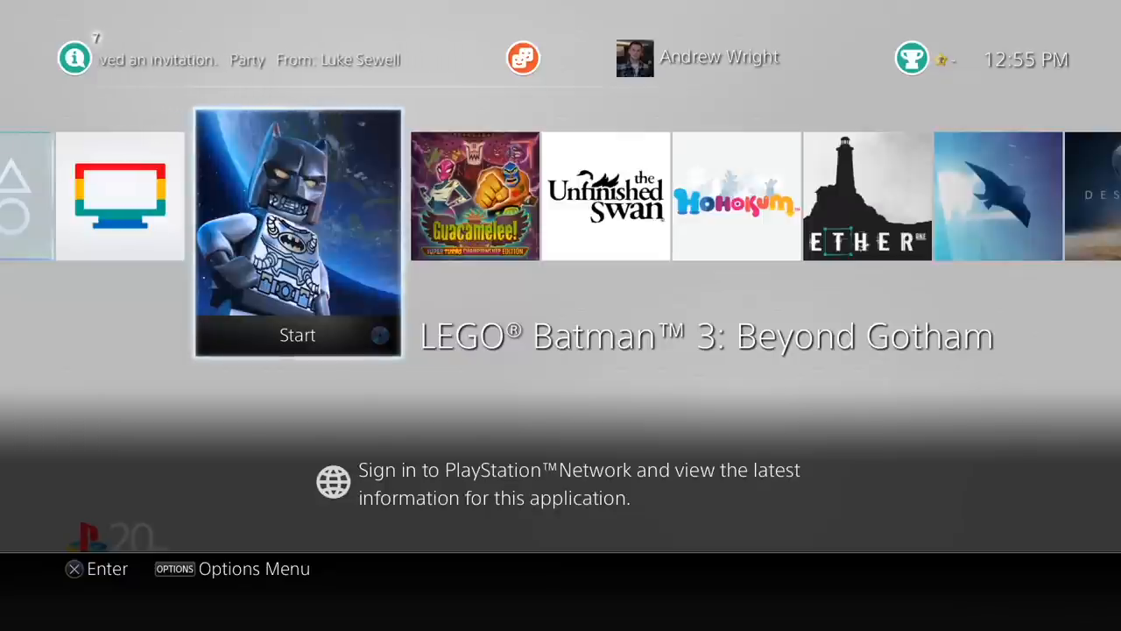
scroll(right, 3)
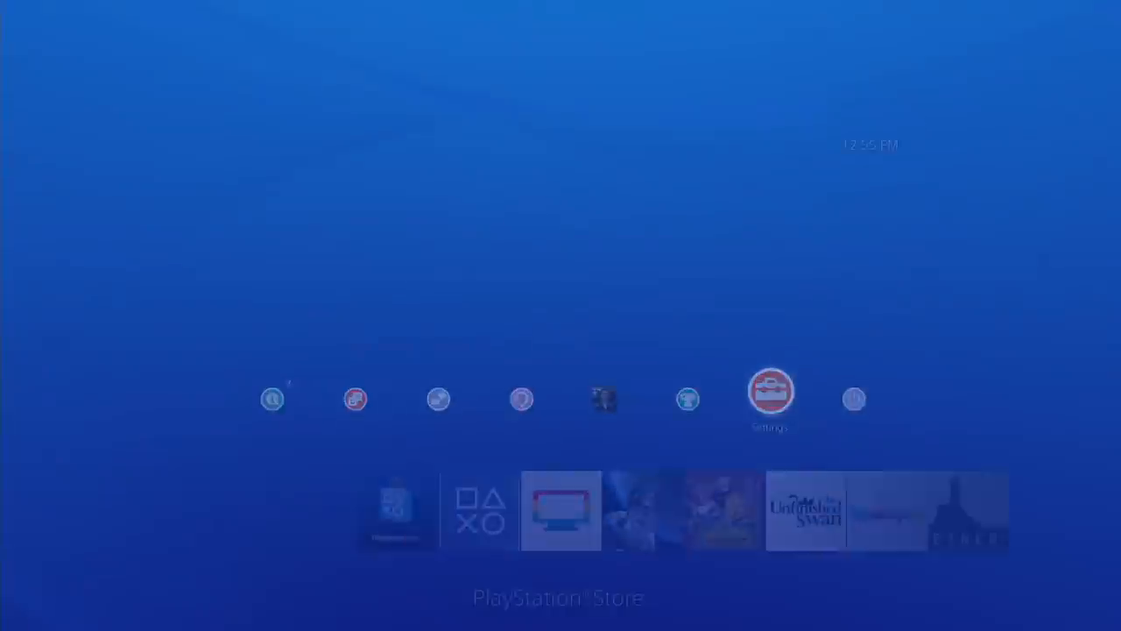
click(769, 400)
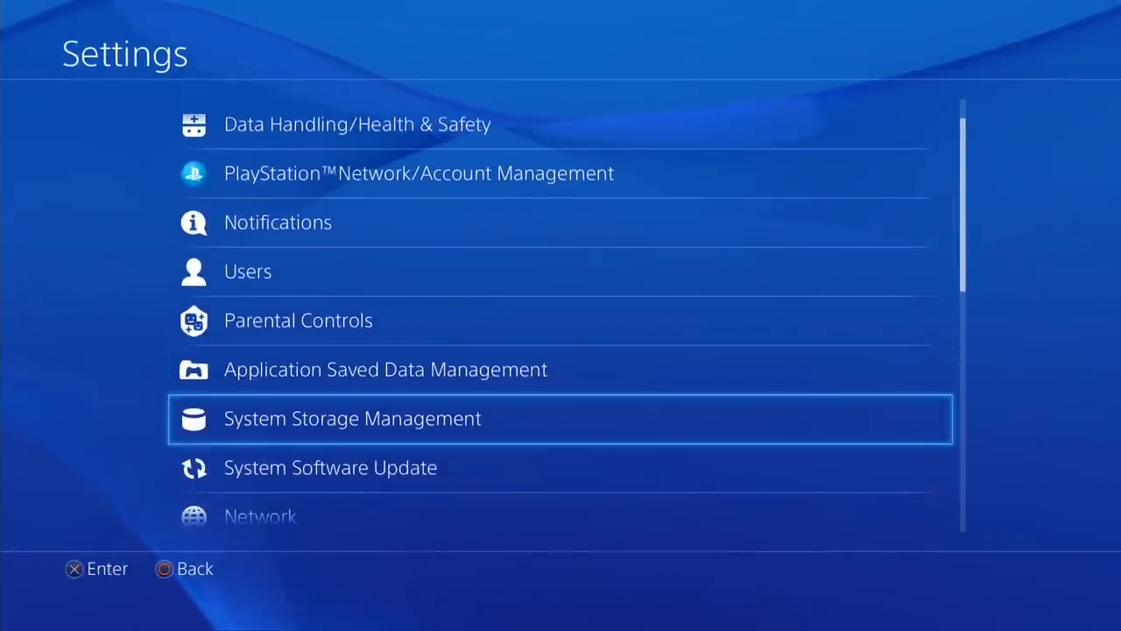
View System Storage Management to check capacity and free space on the new drive
click(352, 417)
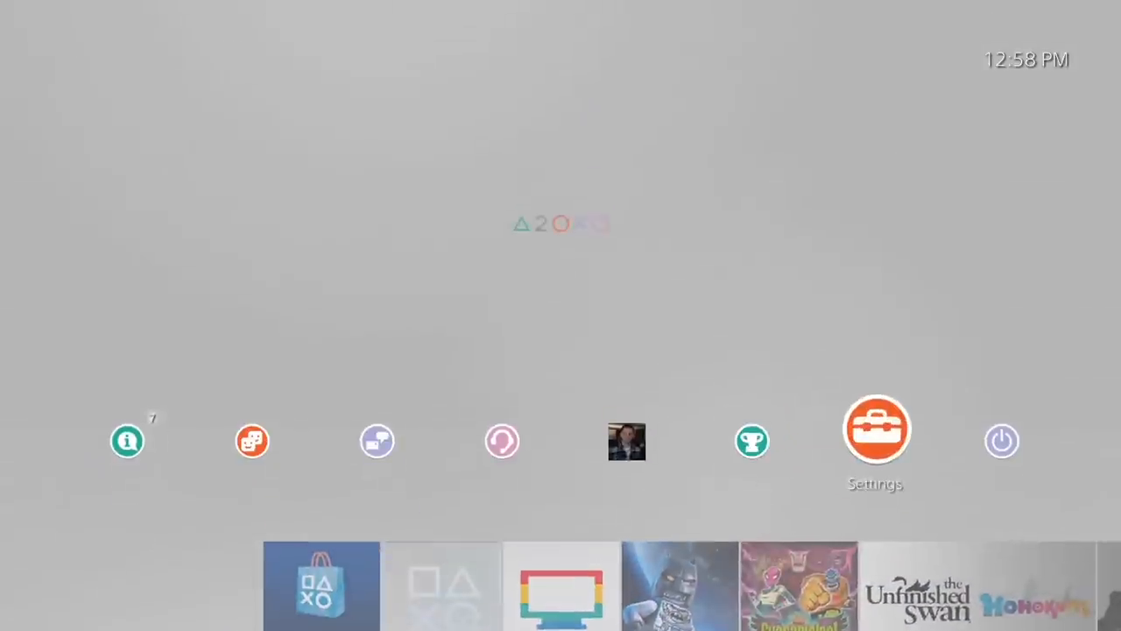
Reopen Settings and scroll to the bottom where System and Initialization are listed
click(876, 430)
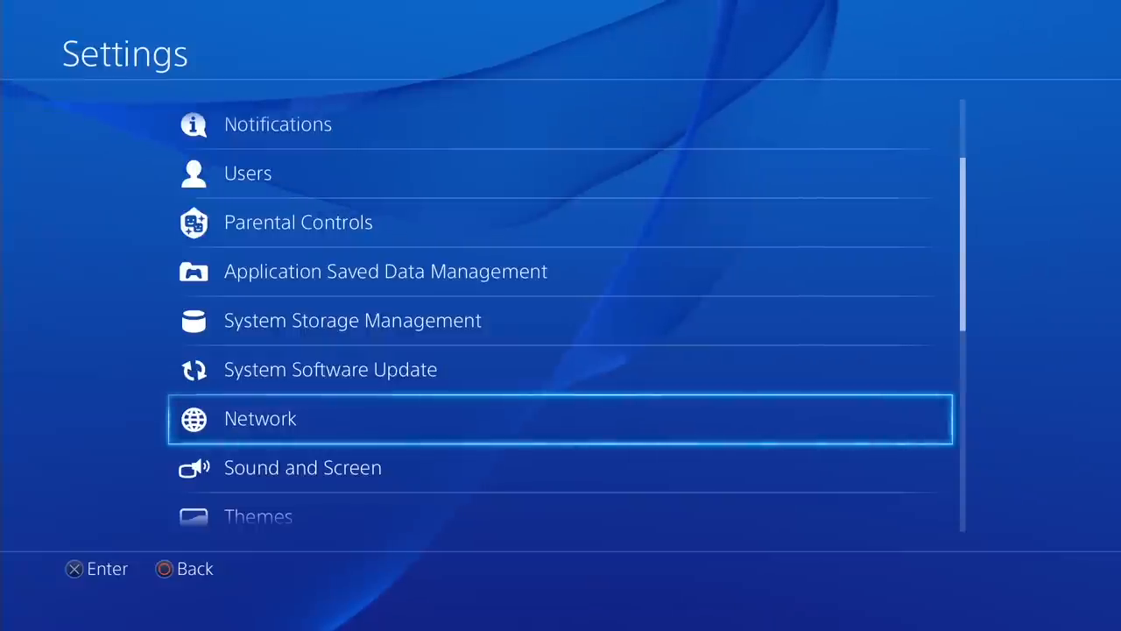
scroll(down, 3)
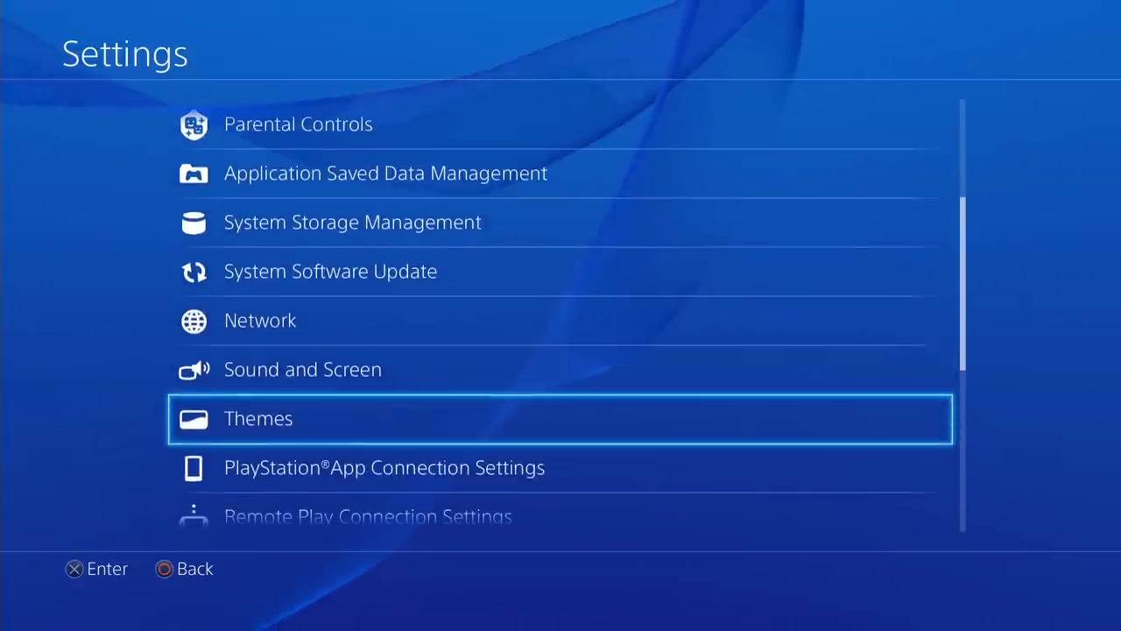
scroll(down, 3)
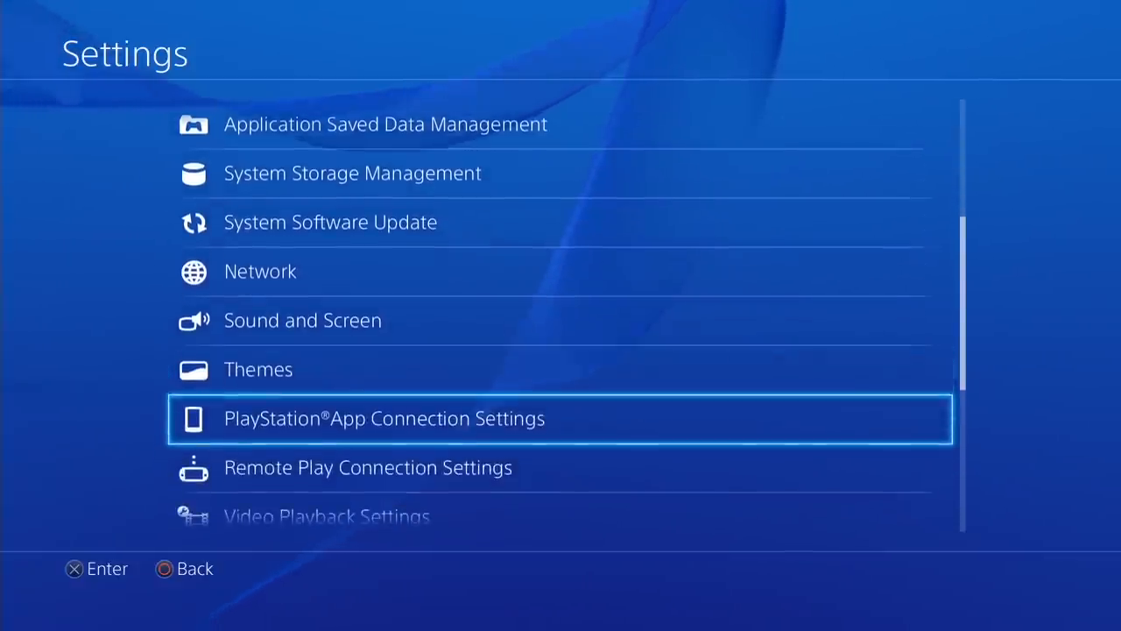
scroll(down, 3)
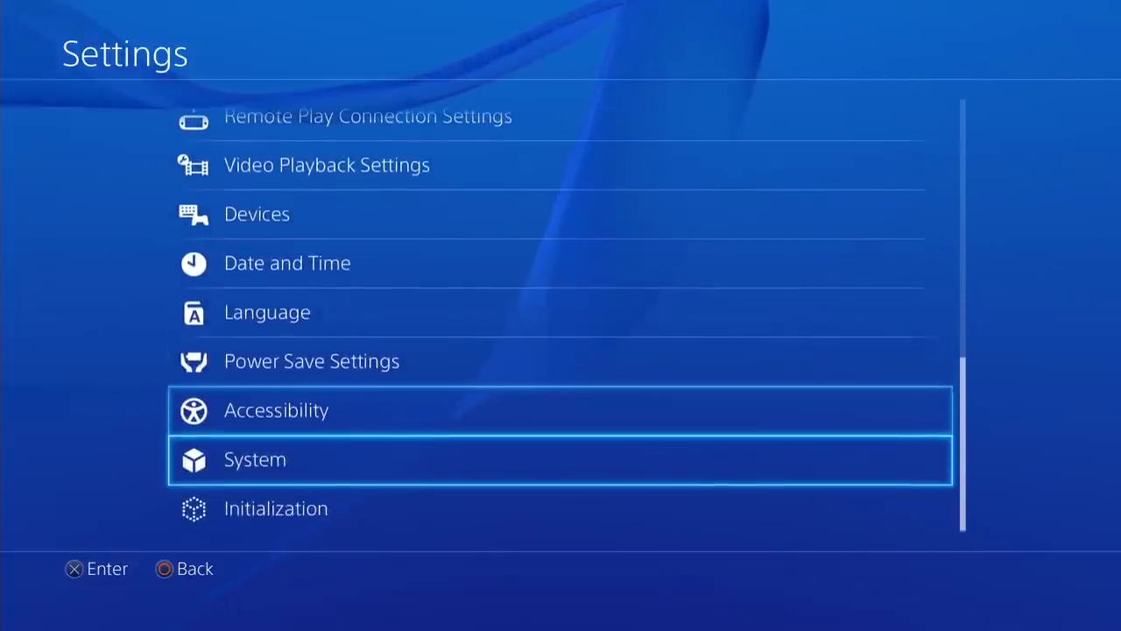